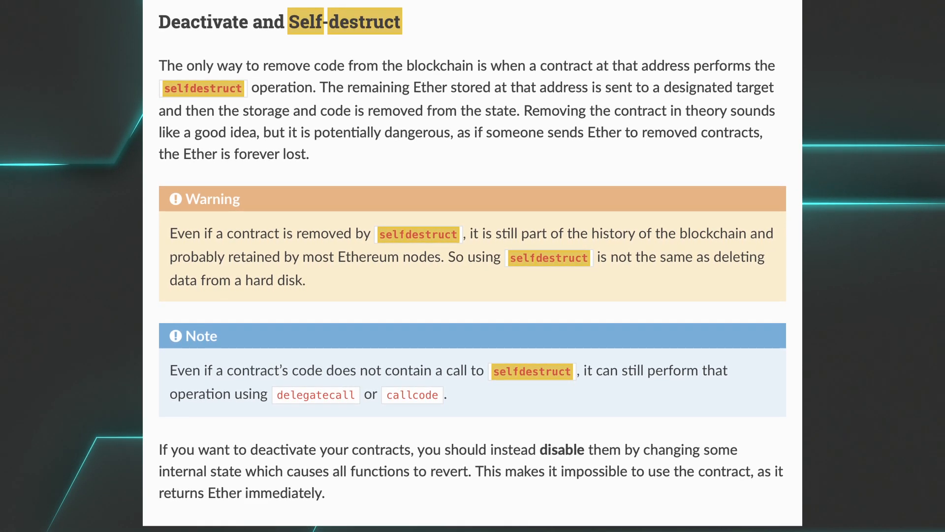
Scroll the Deploy & Run panel up to show MyContractOne's deployment settings.
scroll(up, 3)
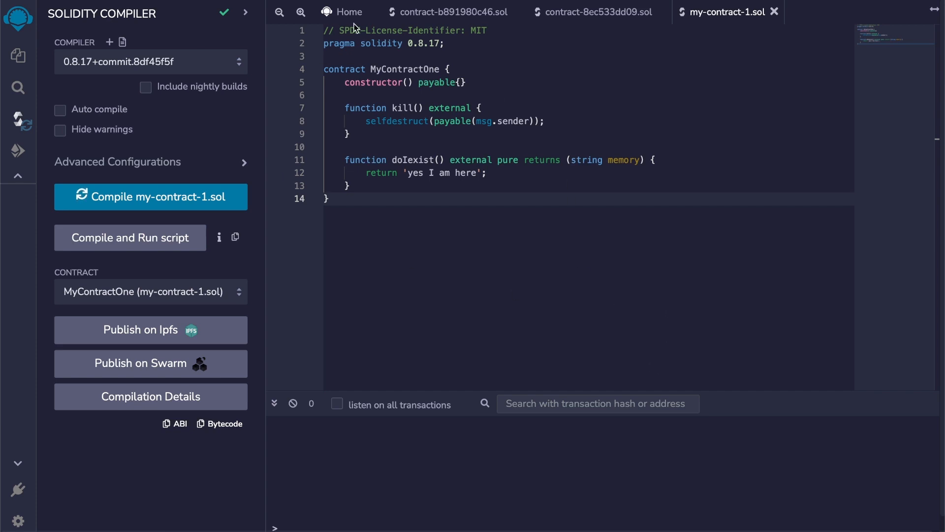
mouse_move(464, 108)
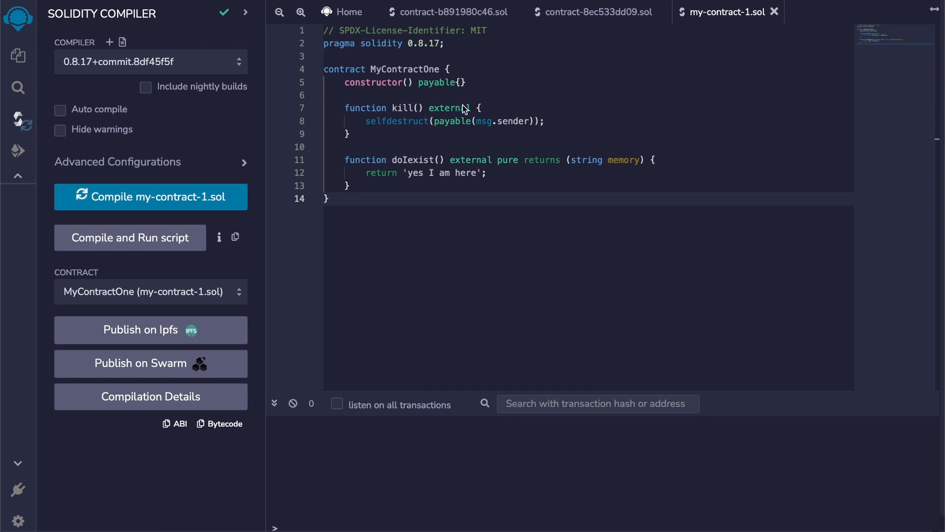
mouse_move(479, 164)
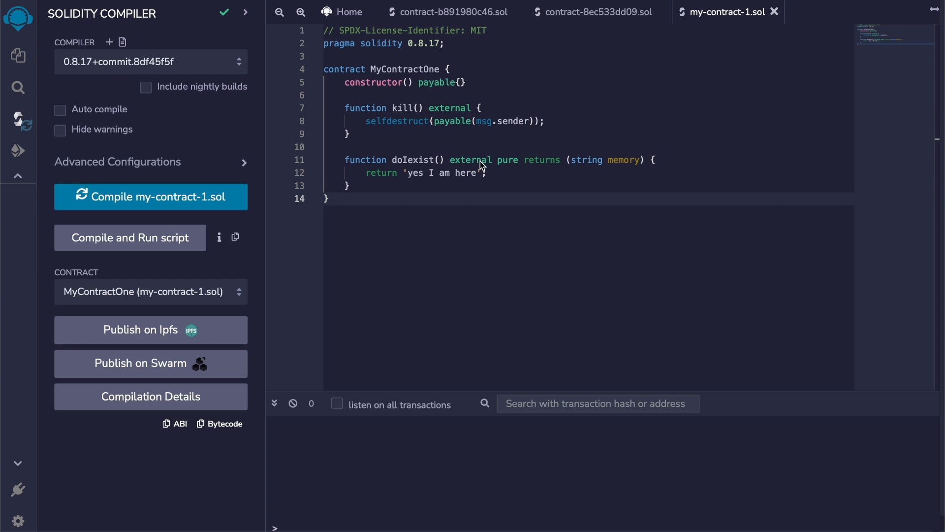
mouse_move(433, 211)
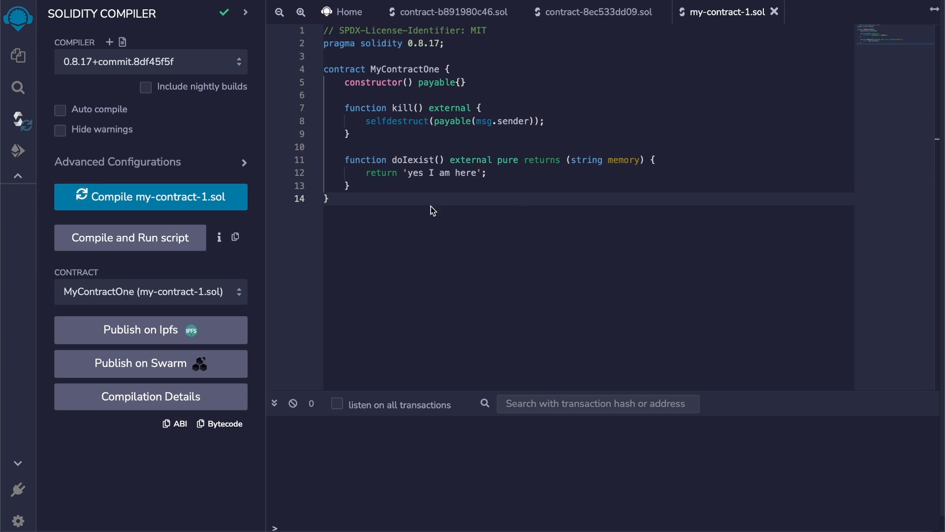
mouse_move(392, 131)
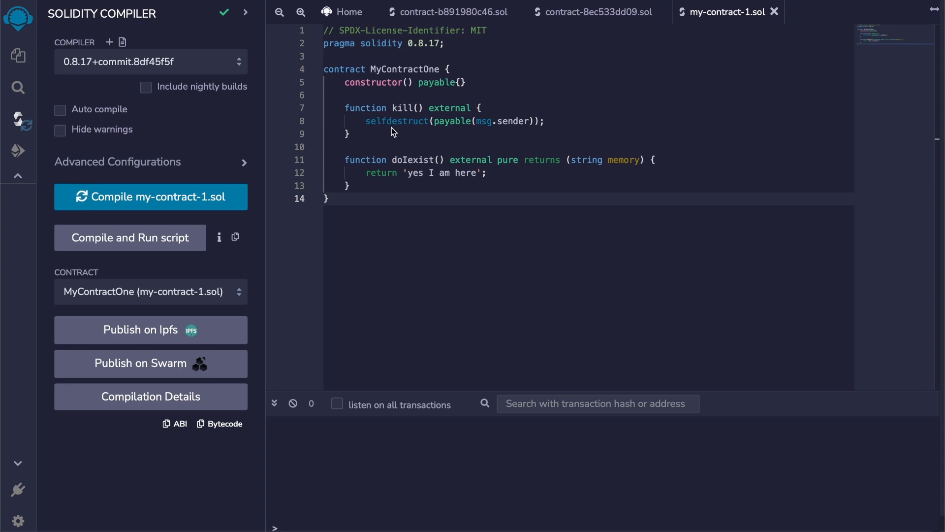
mouse_move(461, 134)
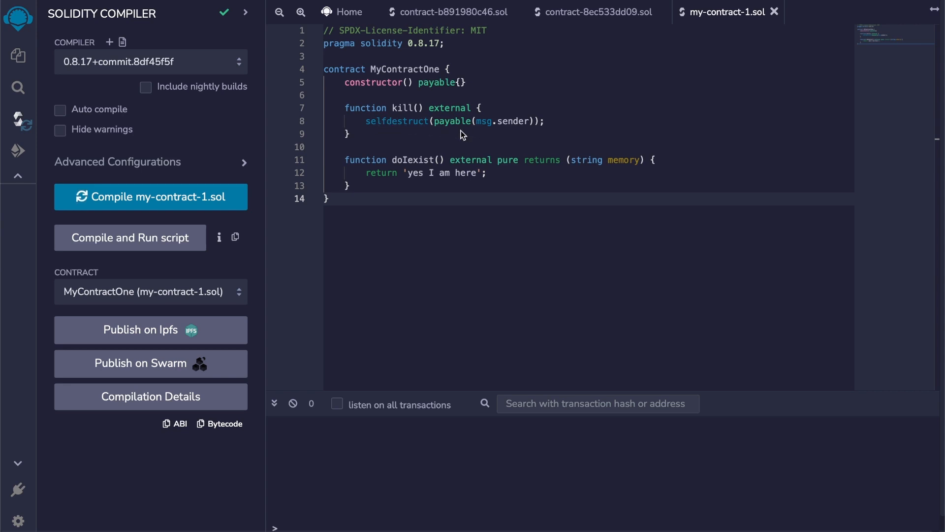
mouse_move(520, 216)
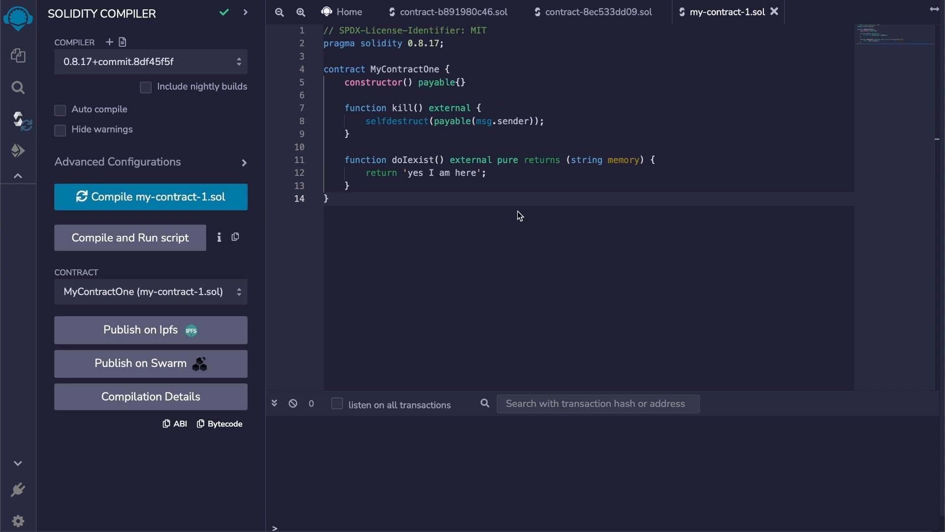
mouse_move(481, 144)
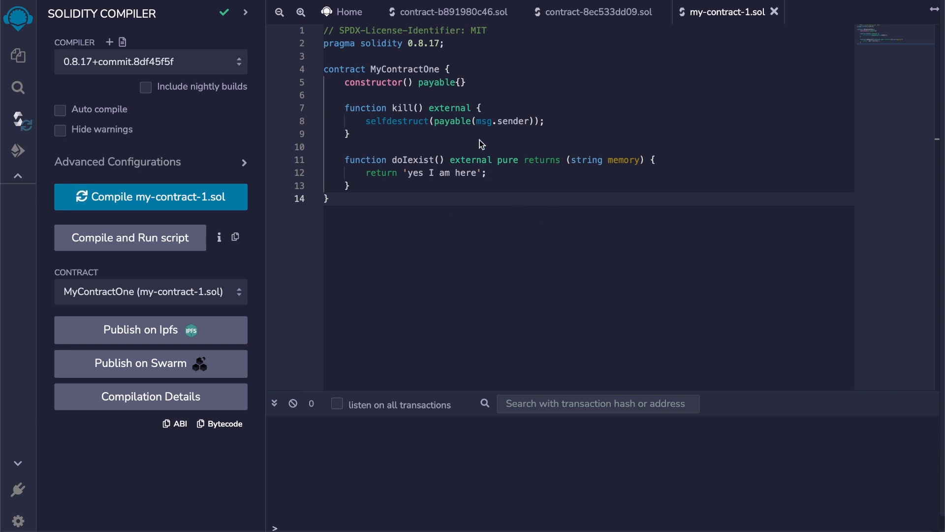
mouse_move(514, 162)
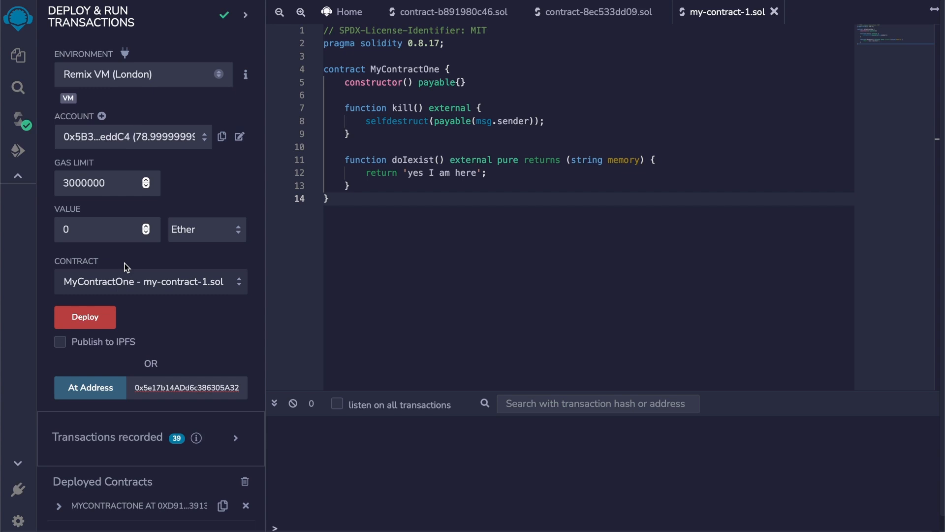
Deploy MyContractOne, get 'yes I am here' from doIexist, kill it, then get an empty doIexist result.
click(84, 316)
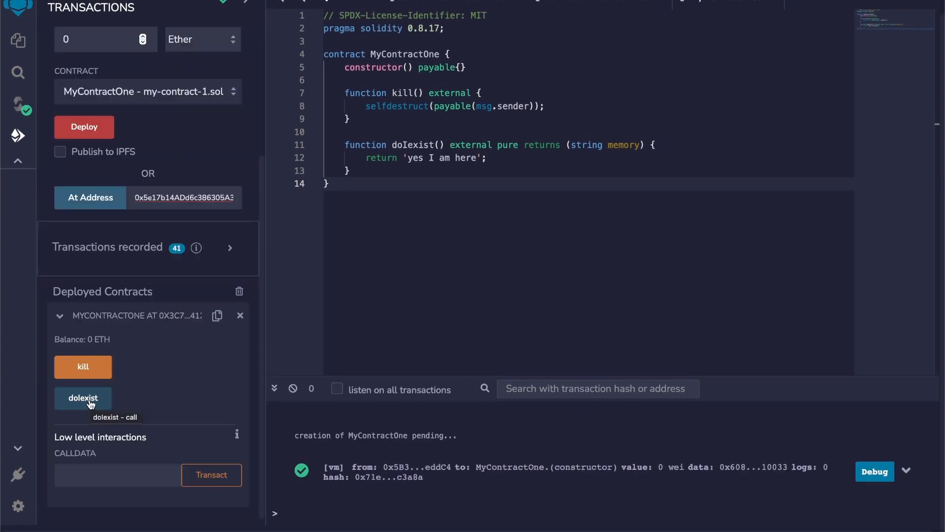
click(82, 398)
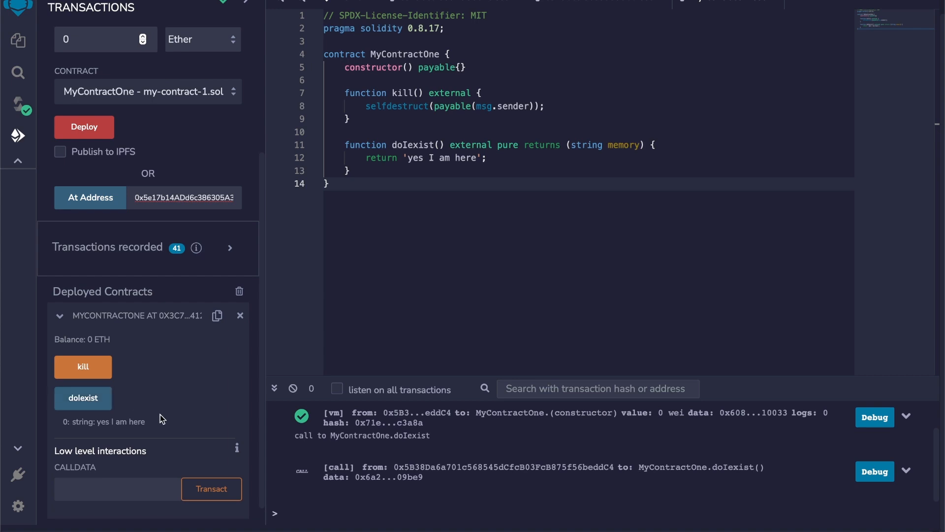
mouse_move(140, 429)
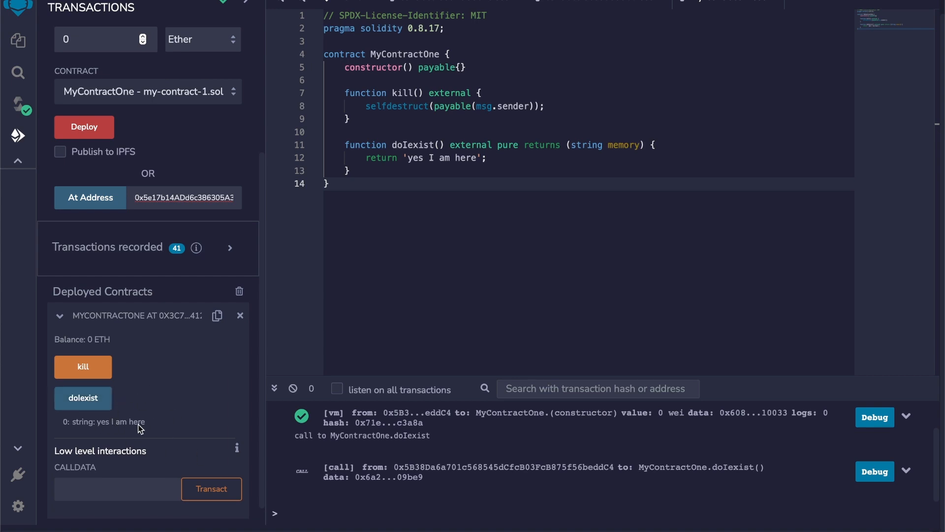
mouse_move(83, 368)
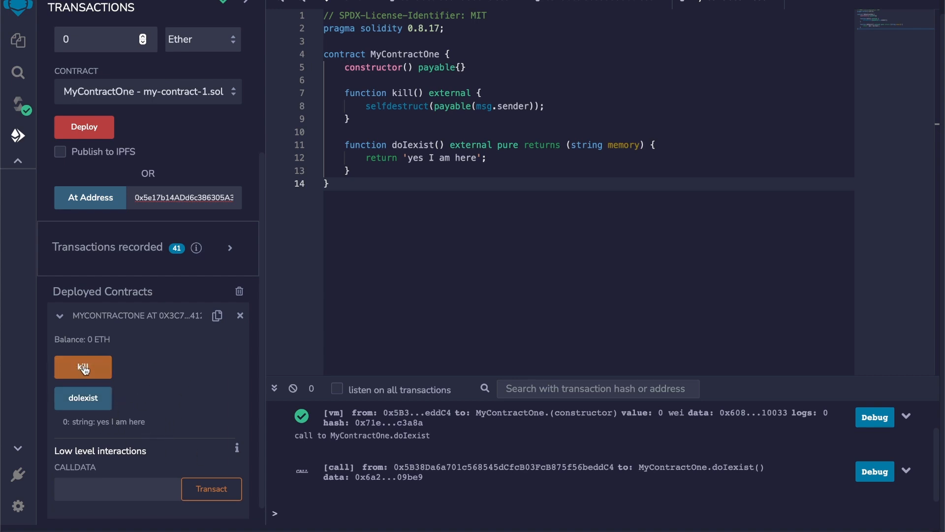
click(82, 366)
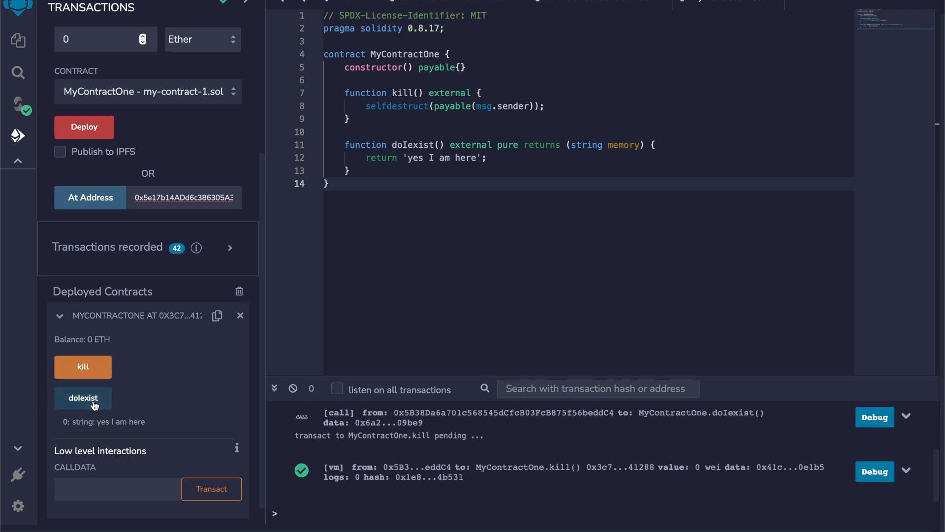
click(82, 398)
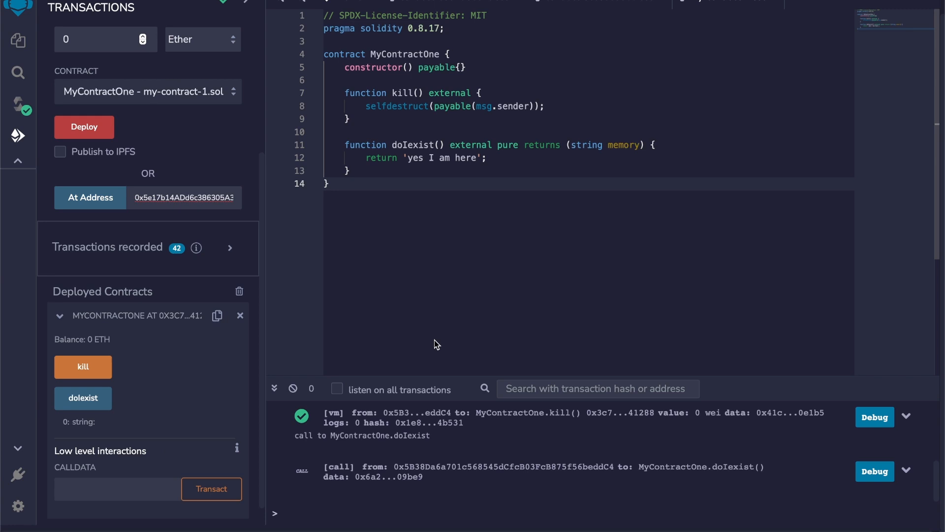
mouse_move(367, 241)
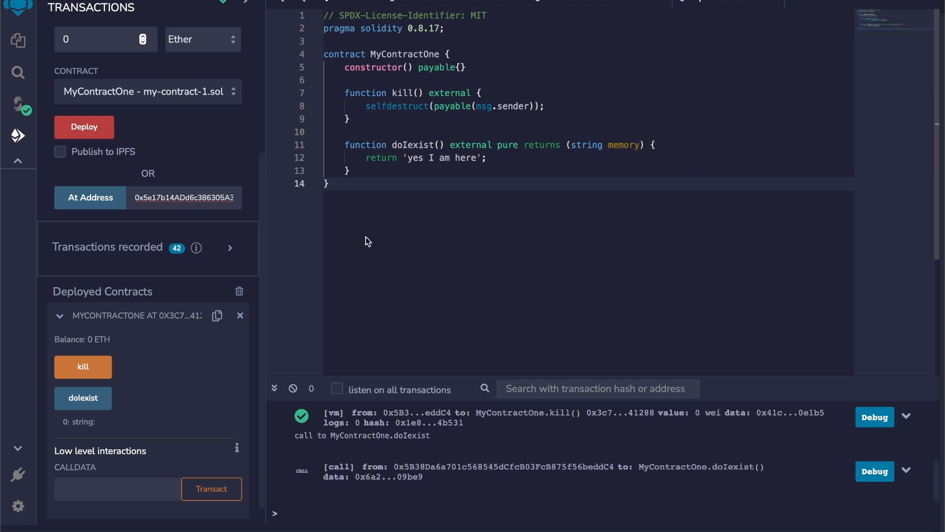
mouse_move(522, 272)
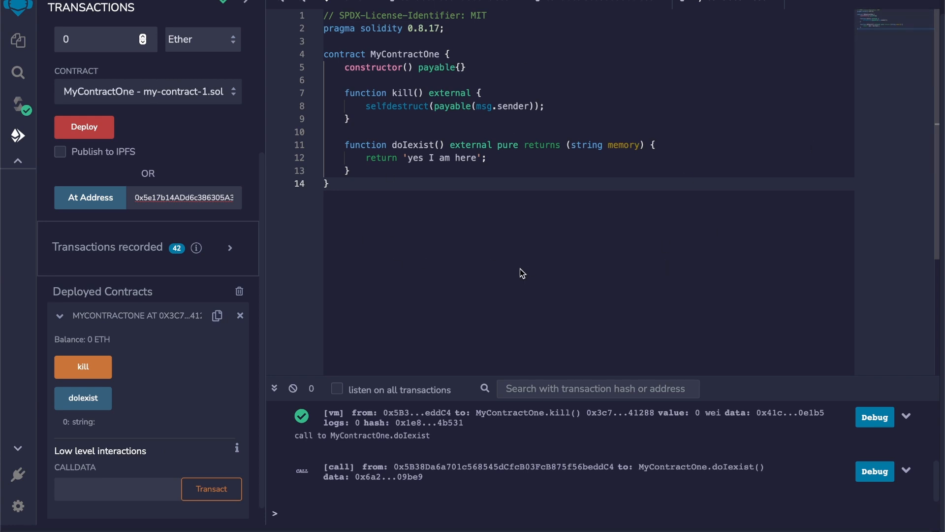
mouse_move(575, 303)
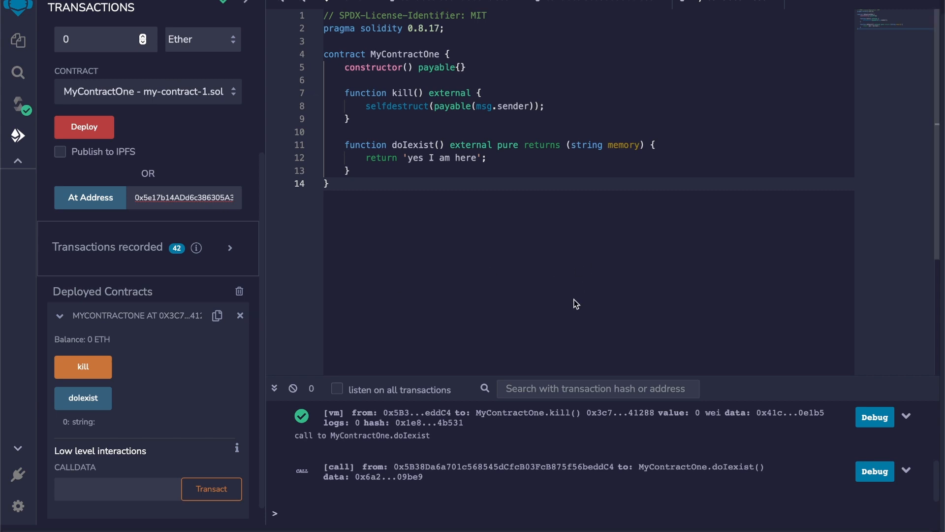
mouse_move(442, 133)
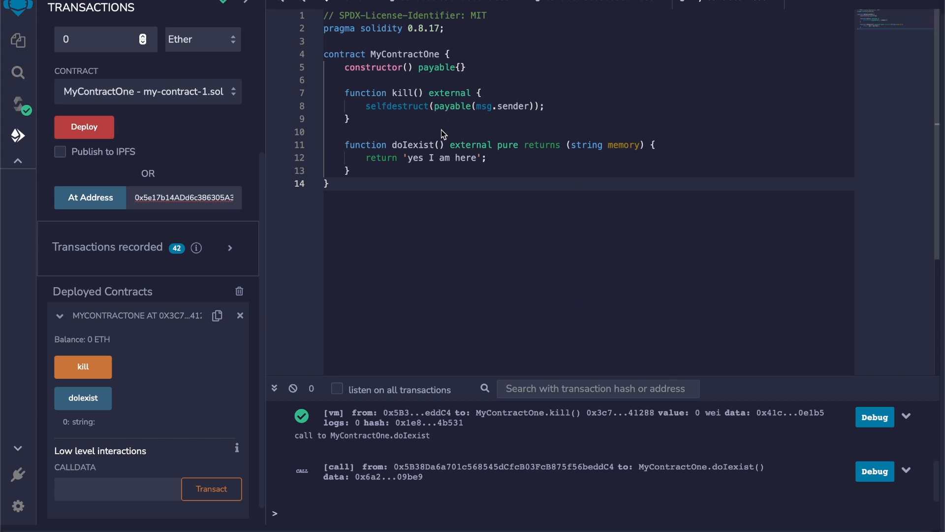
mouse_move(460, 127)
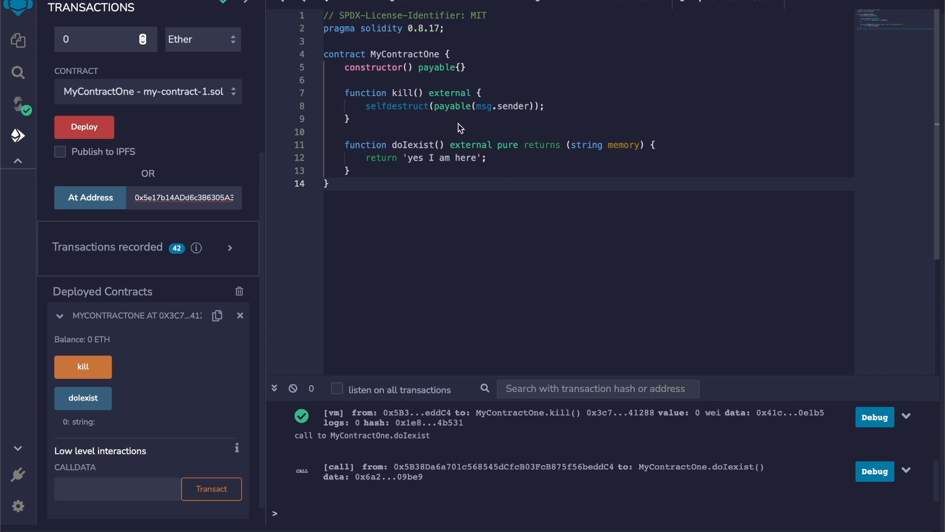
mouse_move(448, 84)
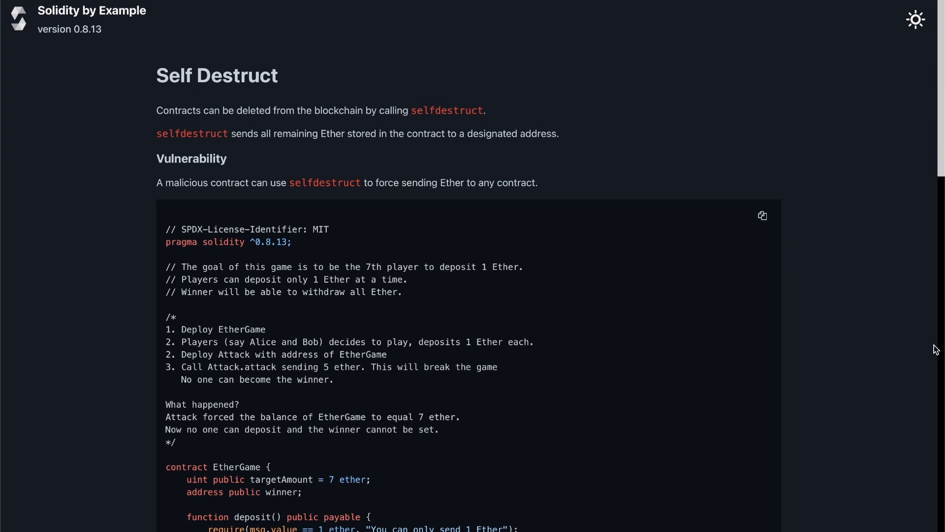
mouse_move(865, 203)
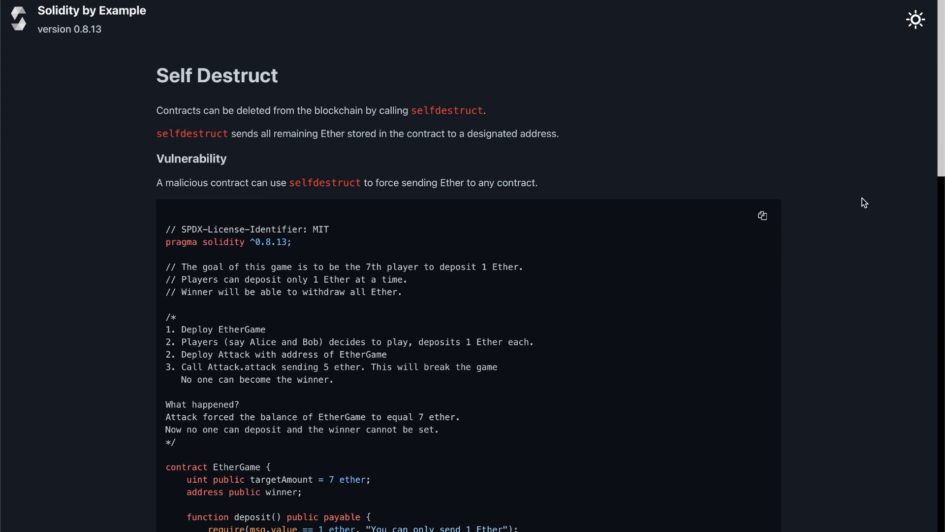
mouse_move(796, 152)
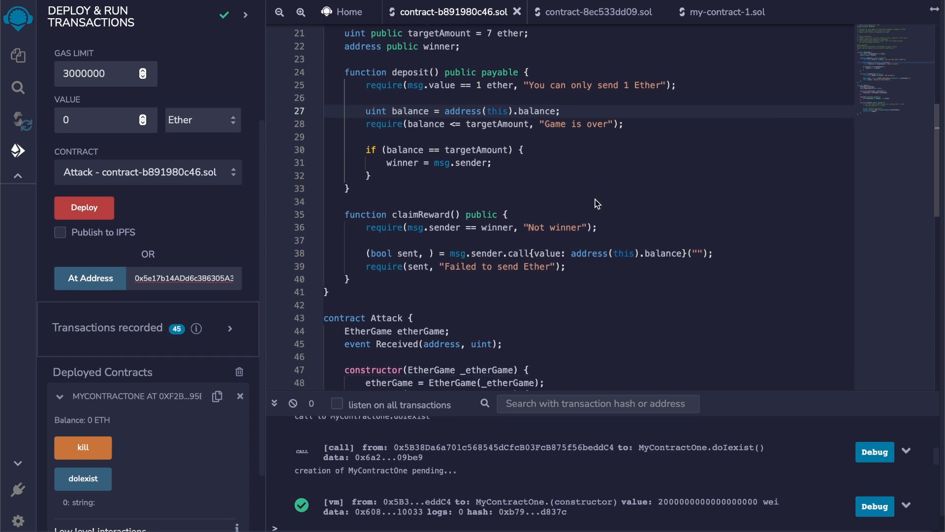
Compile the EtherGame file, choose EtherGame in the Contract dropdown, and deploy it.
scroll(down, 3)
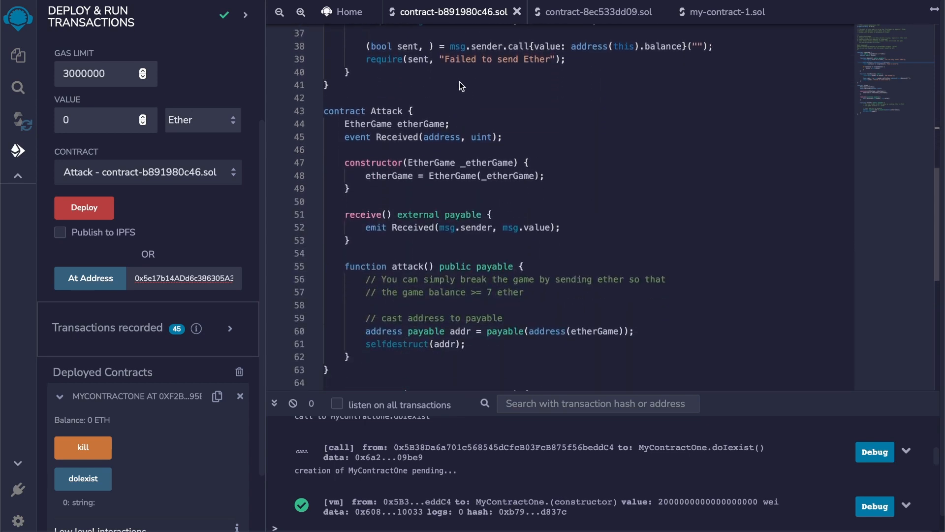
mouse_move(432, 219)
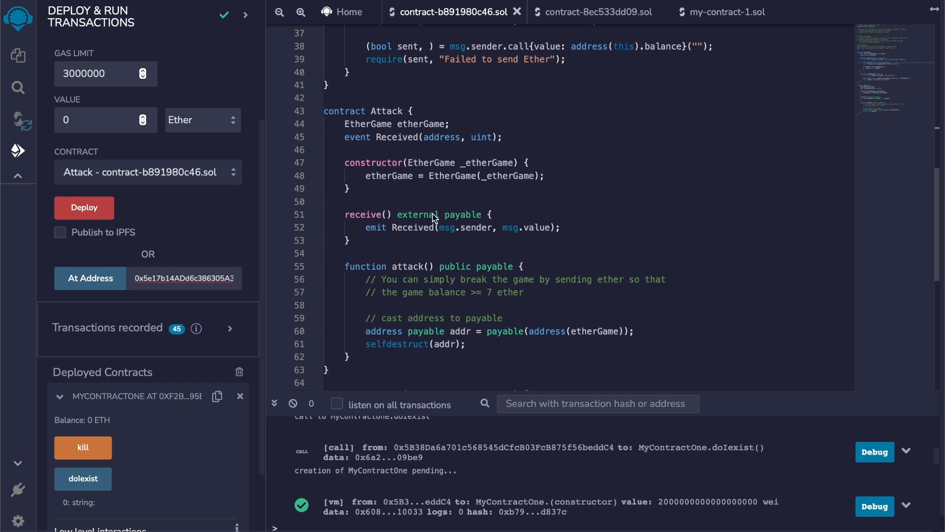
mouse_move(464, 300)
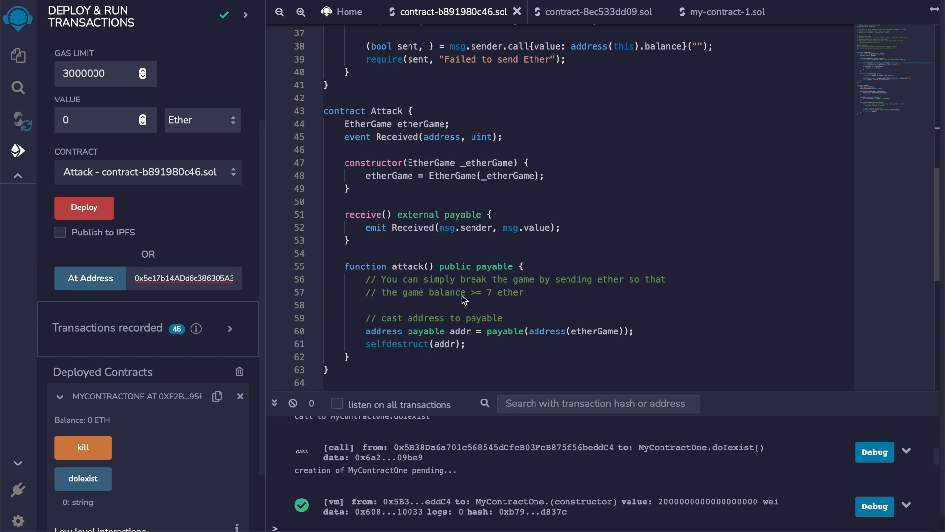
scroll(up, 3)
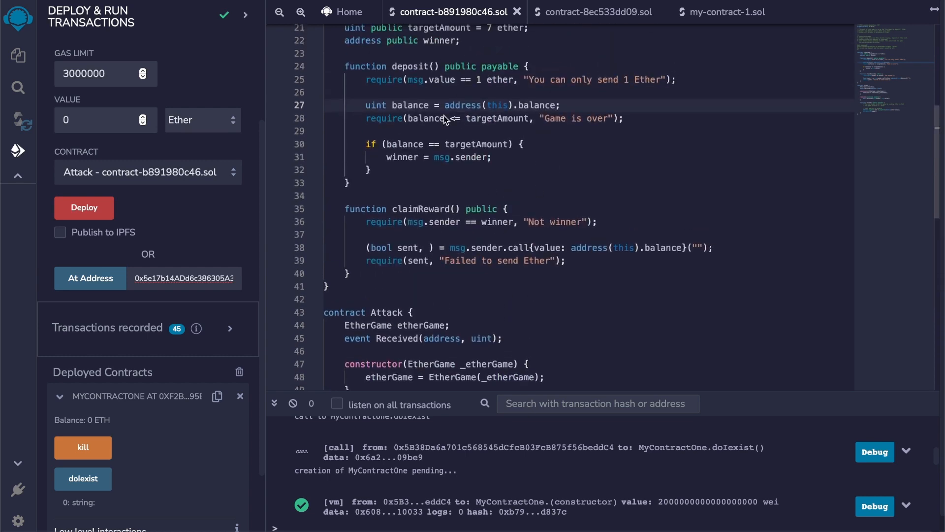
scroll(up, 3)
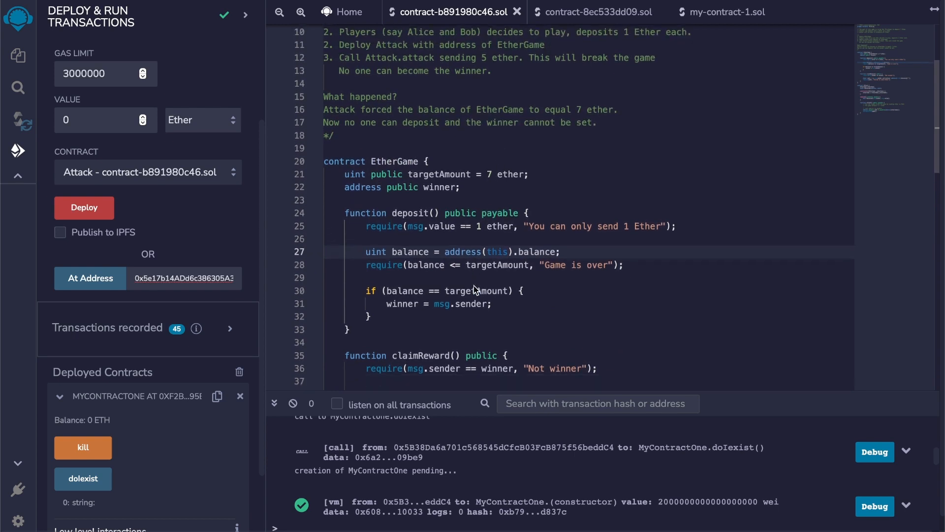
click(18, 125)
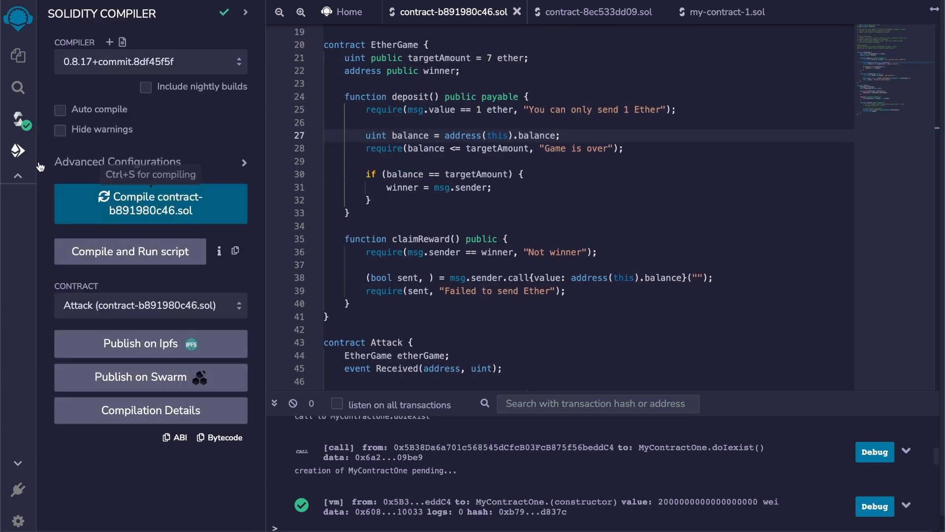
click(18, 150)
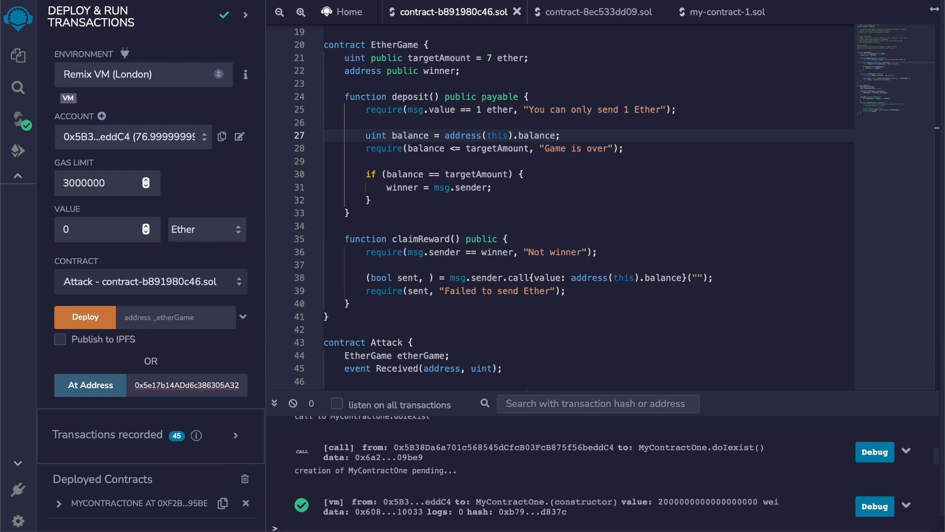
click(151, 281)
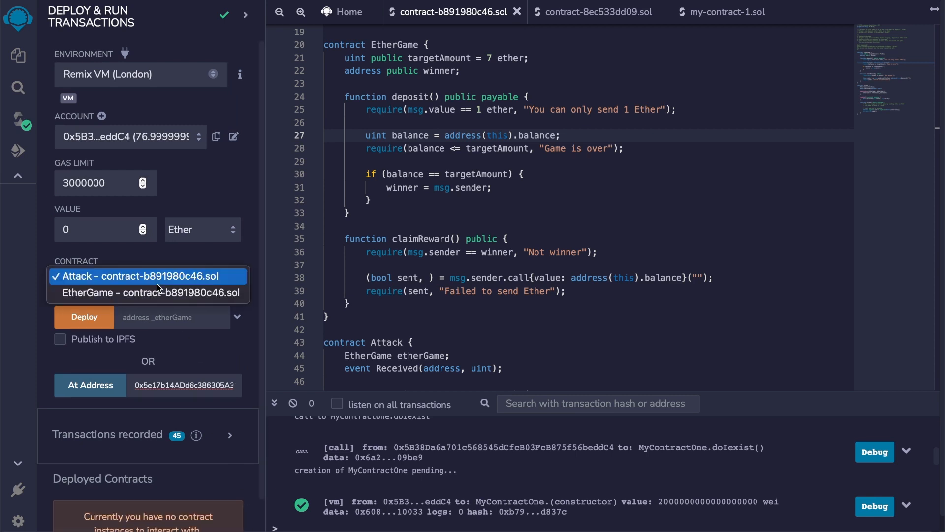
click(151, 293)
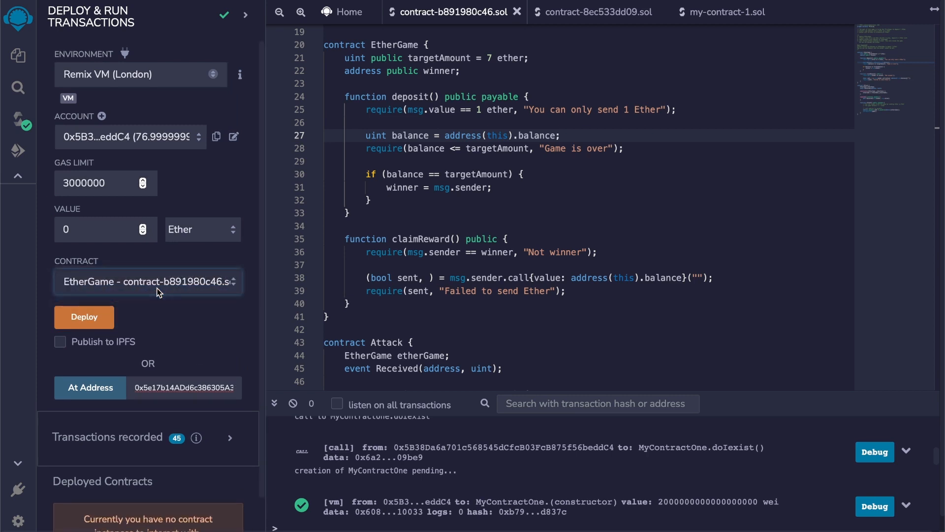
click(84, 317)
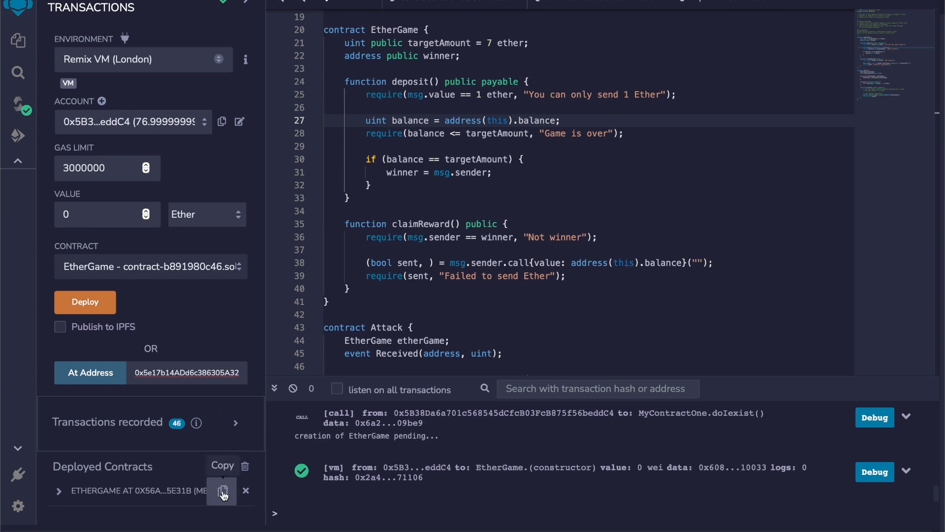
mouse_move(200, 289)
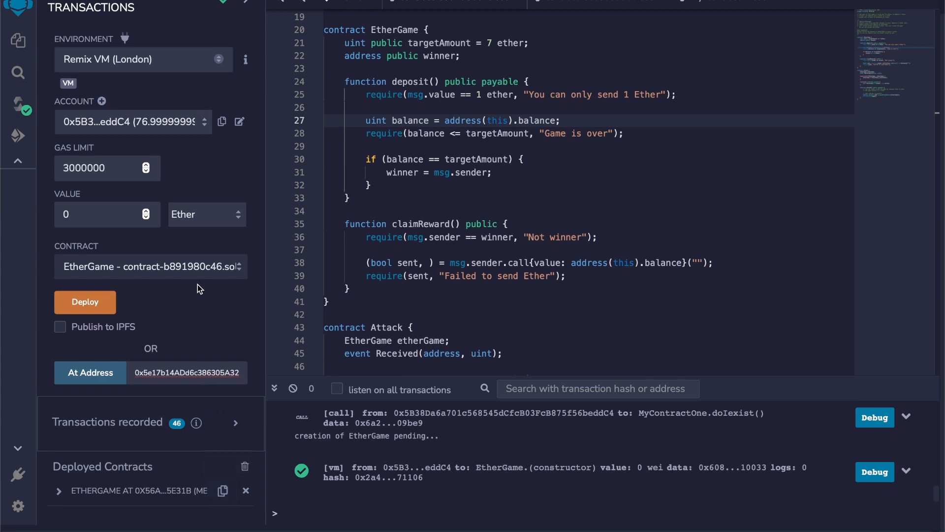
mouse_move(175, 275)
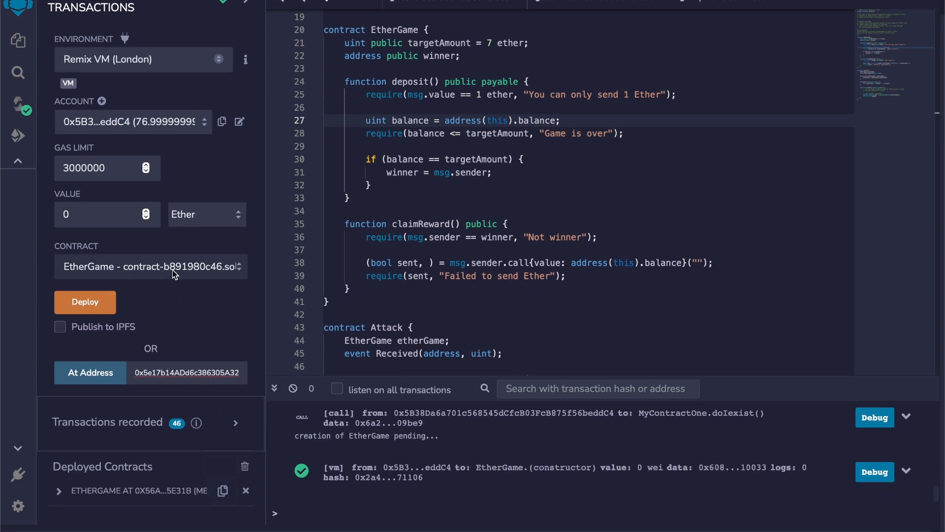
Deploy Attack targeting the EtherGame address and send it 5 ether.
click(150, 266)
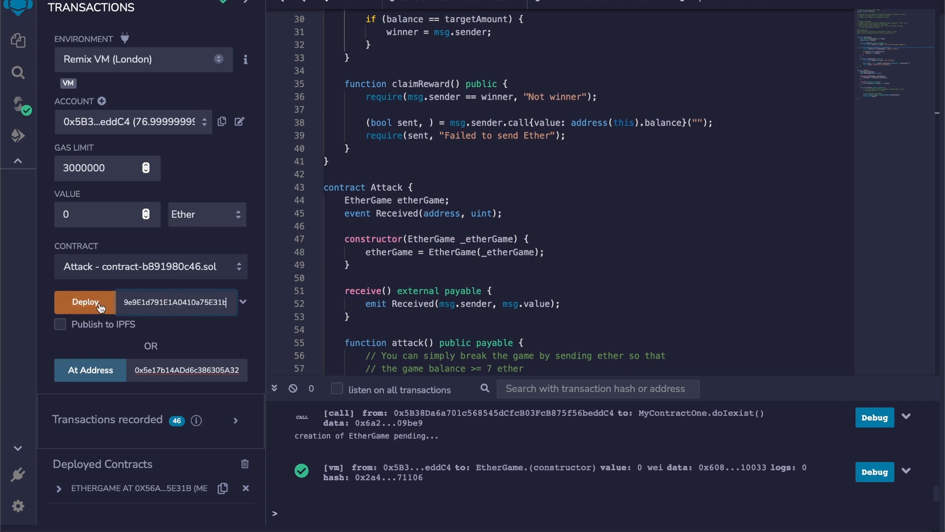
click(85, 302)
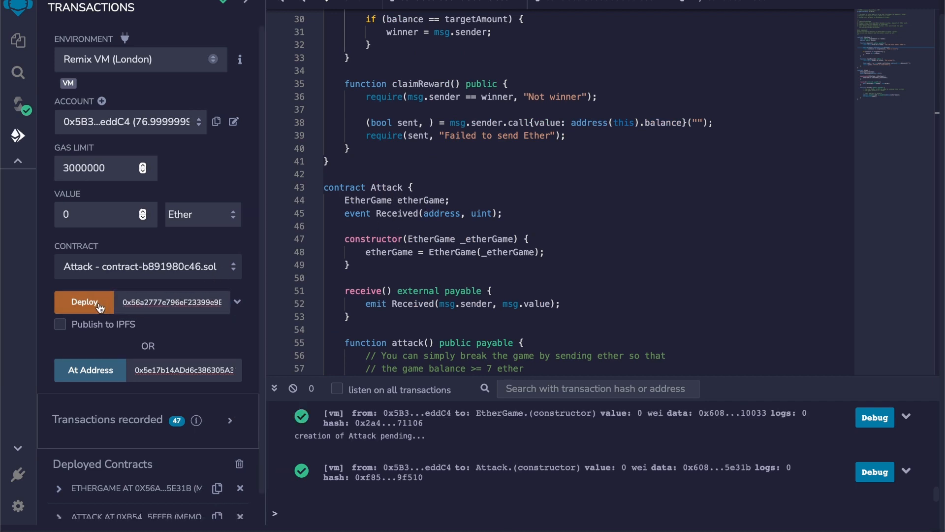
click(85, 302)
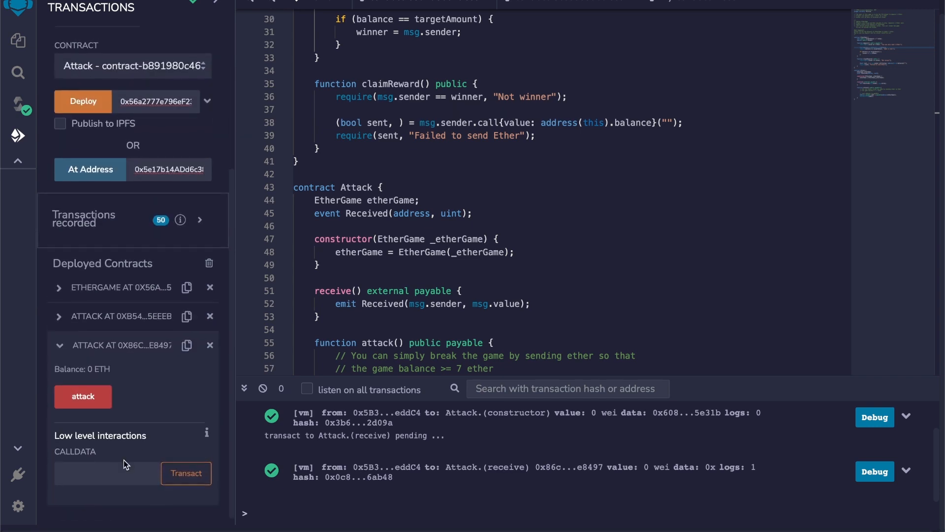
click(186, 473)
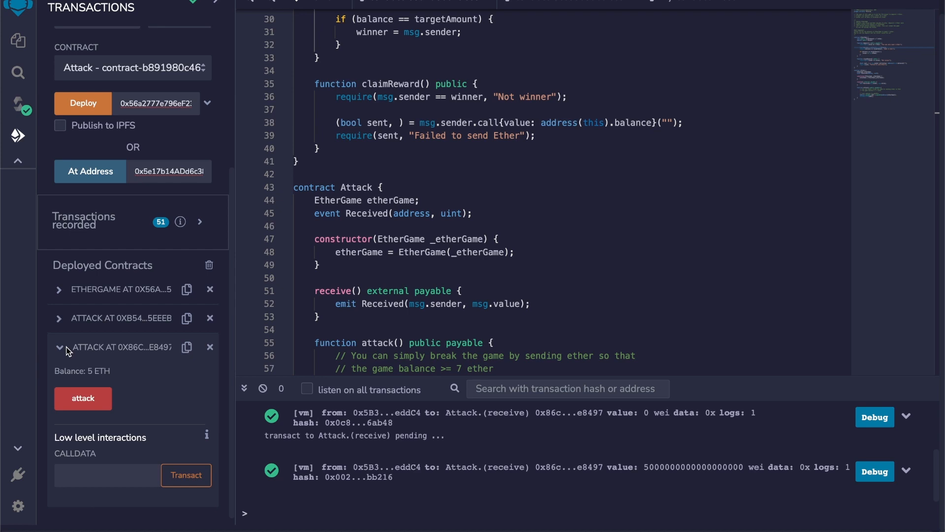
mouse_move(92, 322)
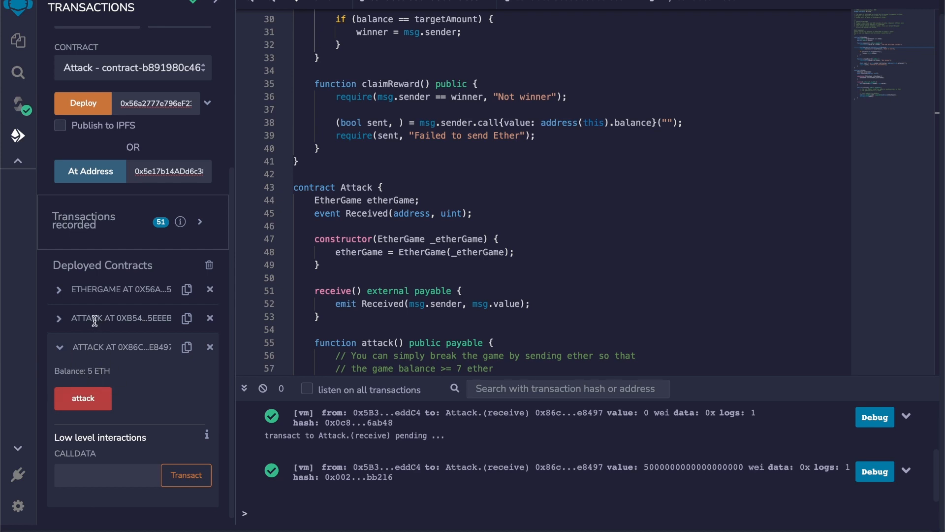
Deposit 1 ether into EtherGame, bringing its balance to 2 ether.
scroll(up, 3)
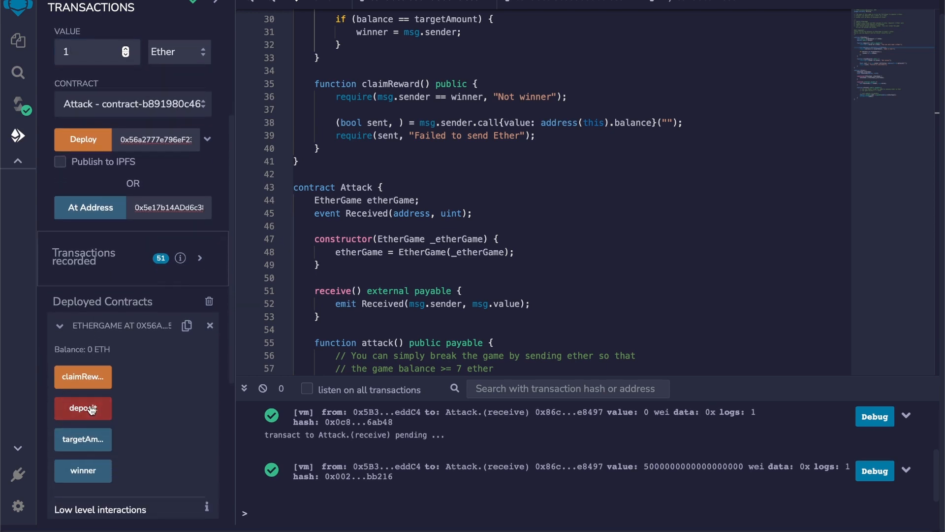
click(83, 408)
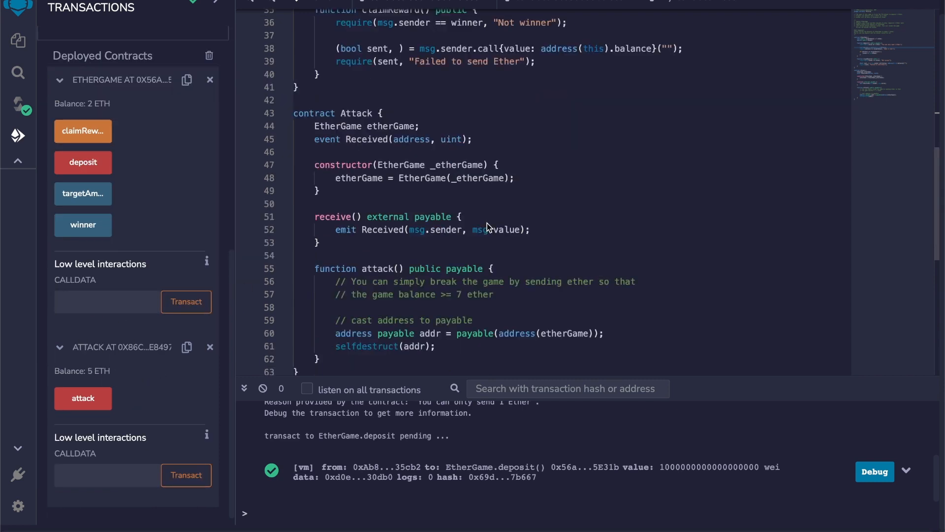
mouse_move(439, 312)
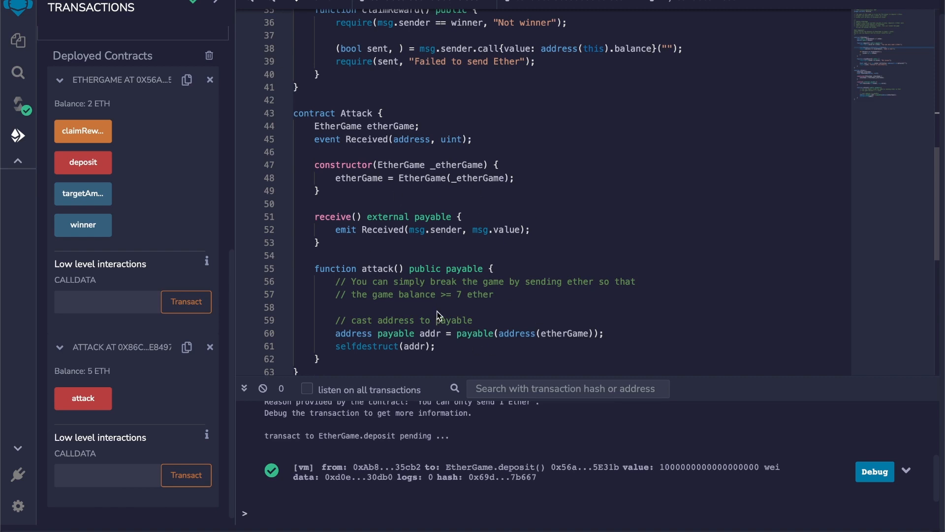
scroll(up, 3)
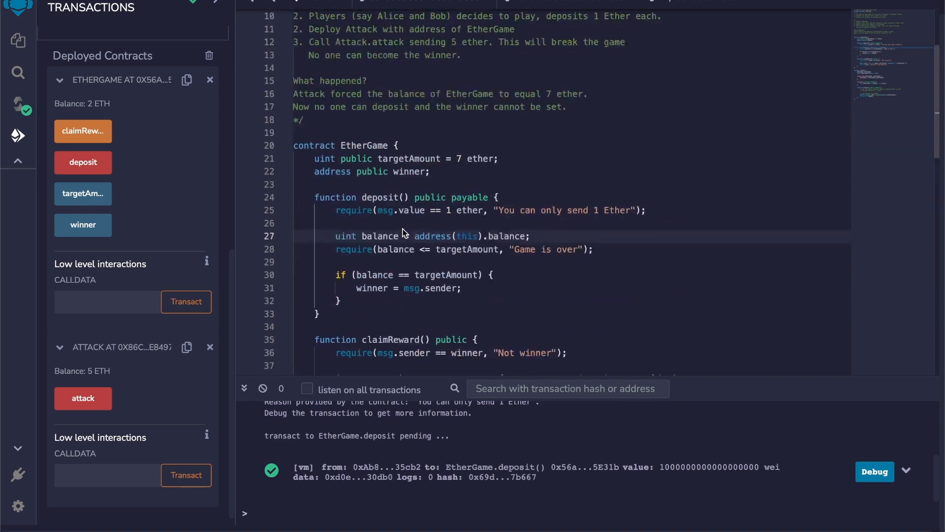
scroll(down, 3)
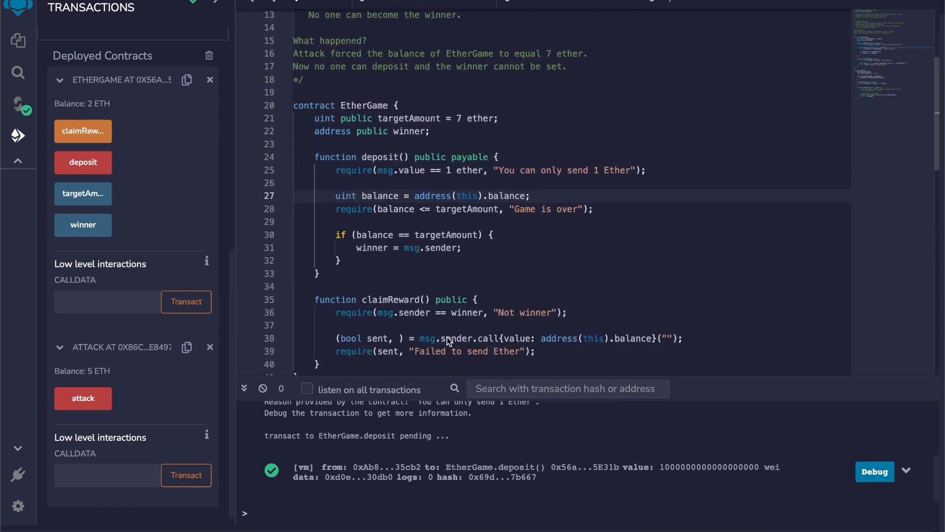
Run attack, see winner is the zero address, and watch a 1-ether deposit revert 'Game is over'.
scroll(down, 3)
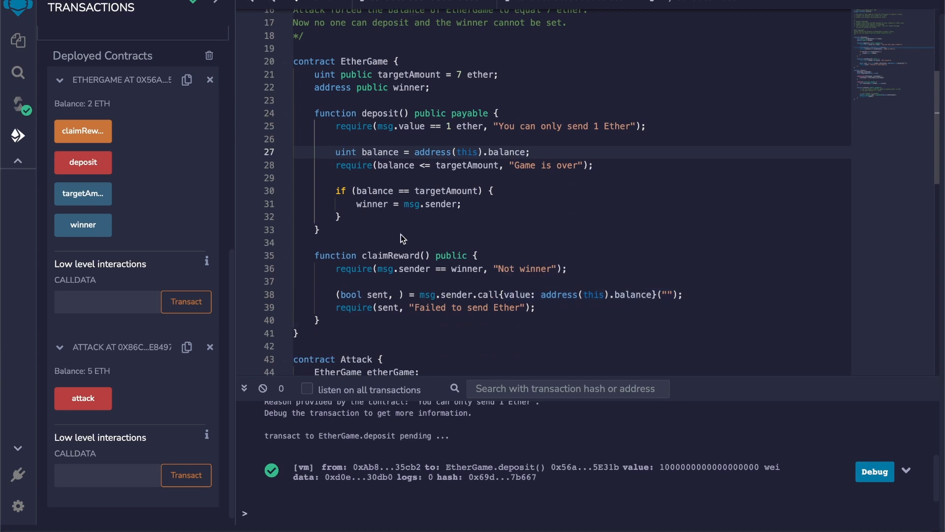
mouse_move(451, 261)
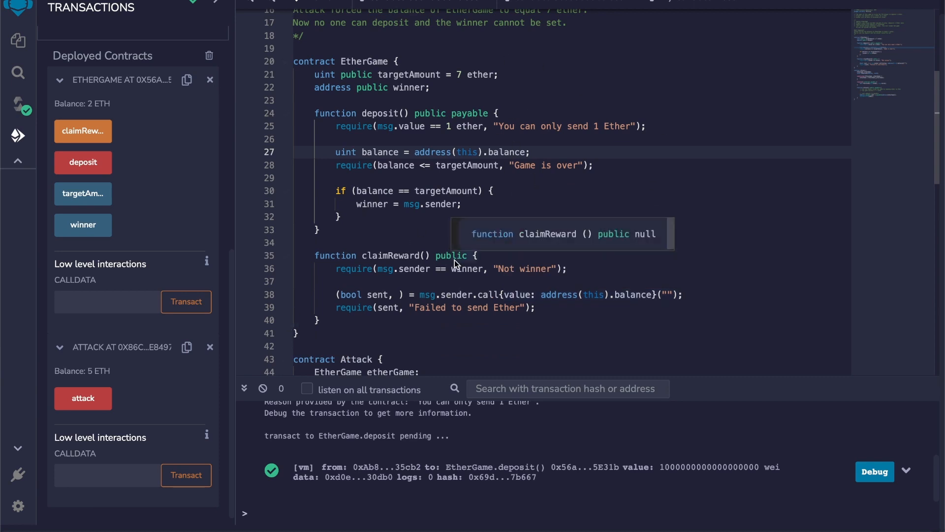
click(82, 398)
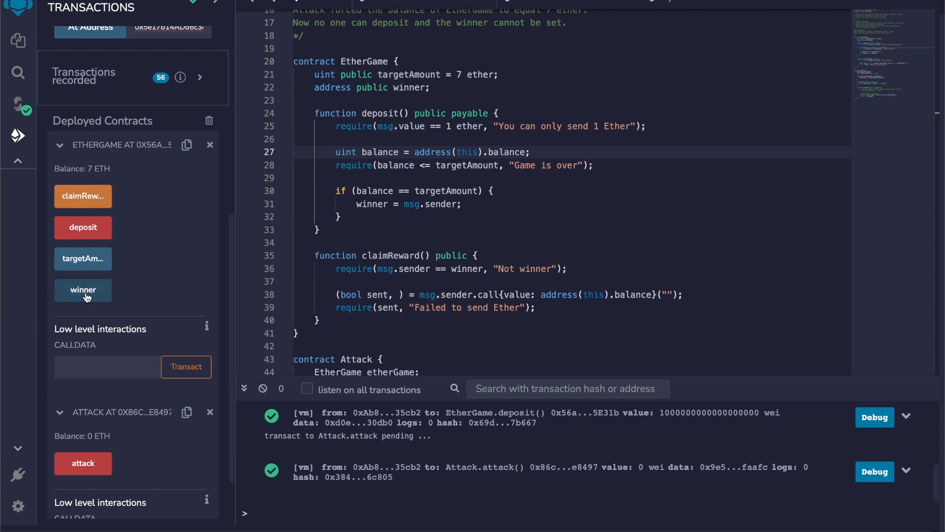
click(83, 289)
text(1)
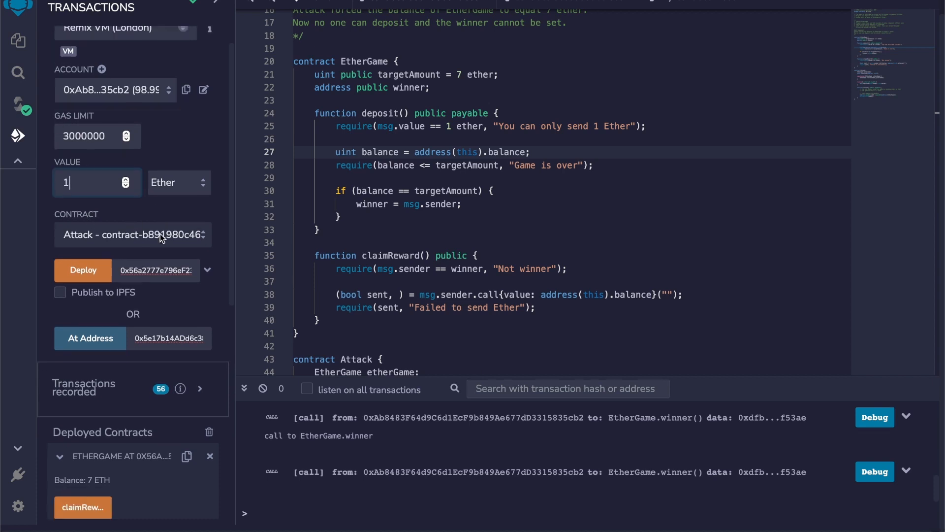
scroll(down, 3)
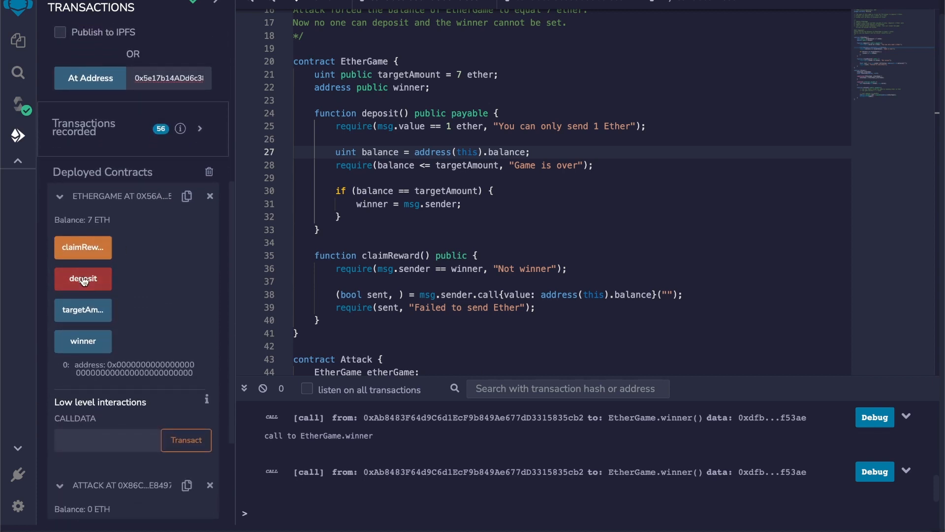
click(83, 279)
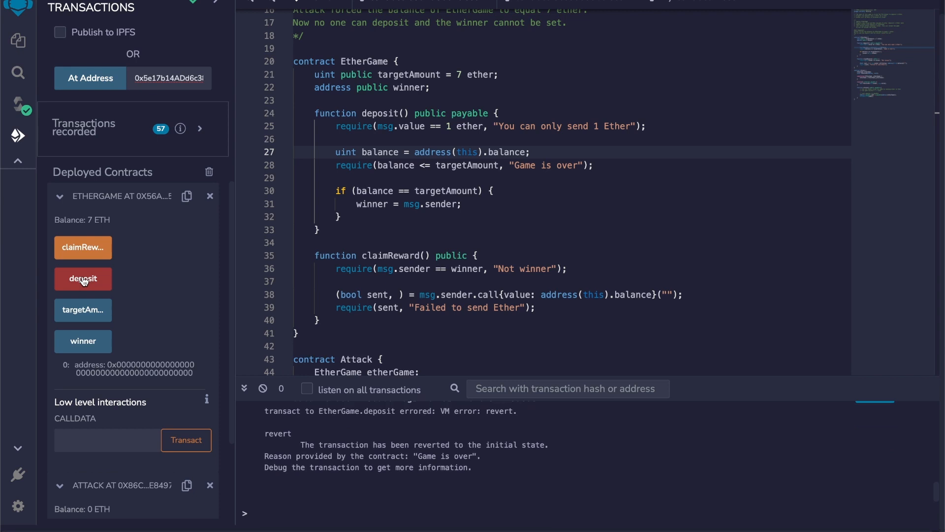
Review the 'Game is over' revert and deposit's address(this).balance check in the EtherGame source.
double_click(450, 455)
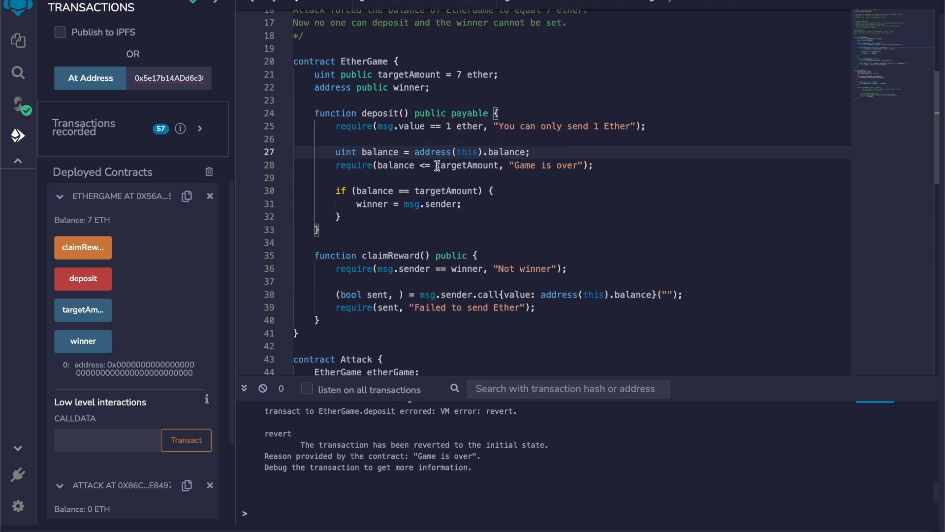
mouse_move(518, 156)
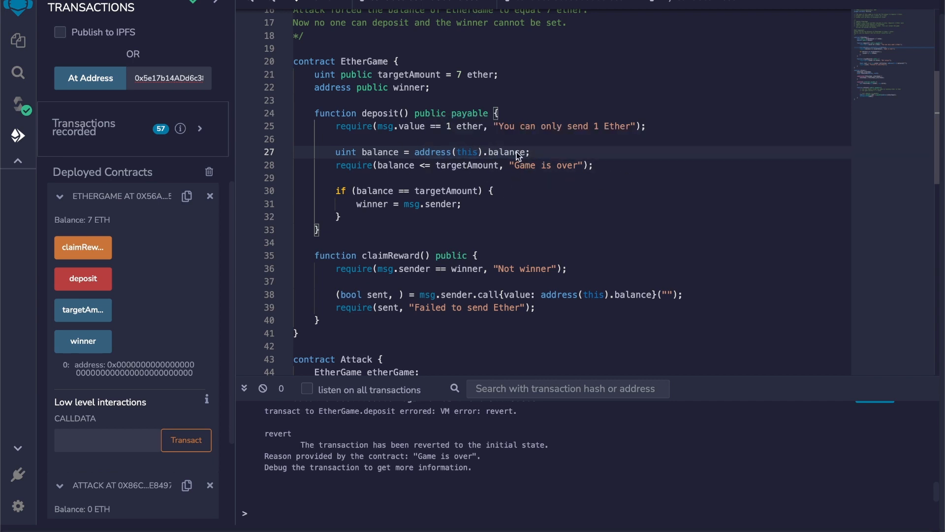
mouse_move(514, 149)
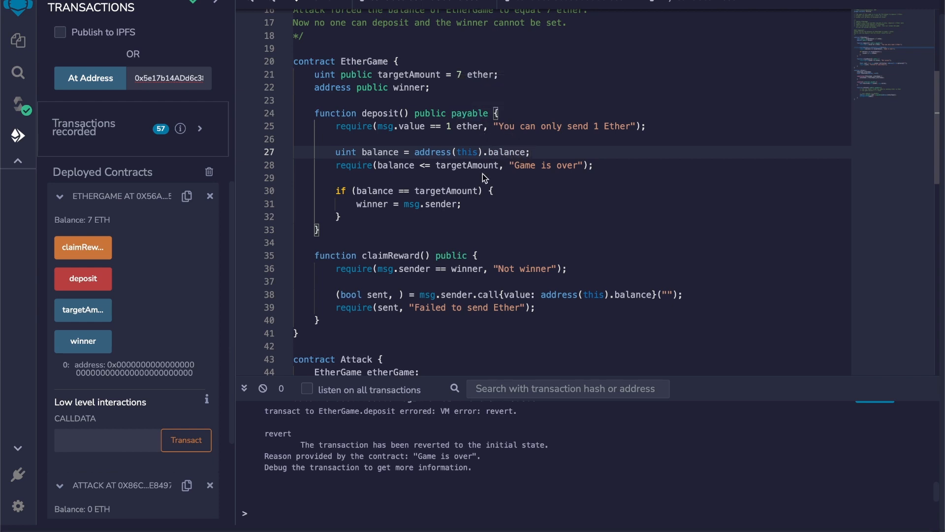
mouse_move(392, 166)
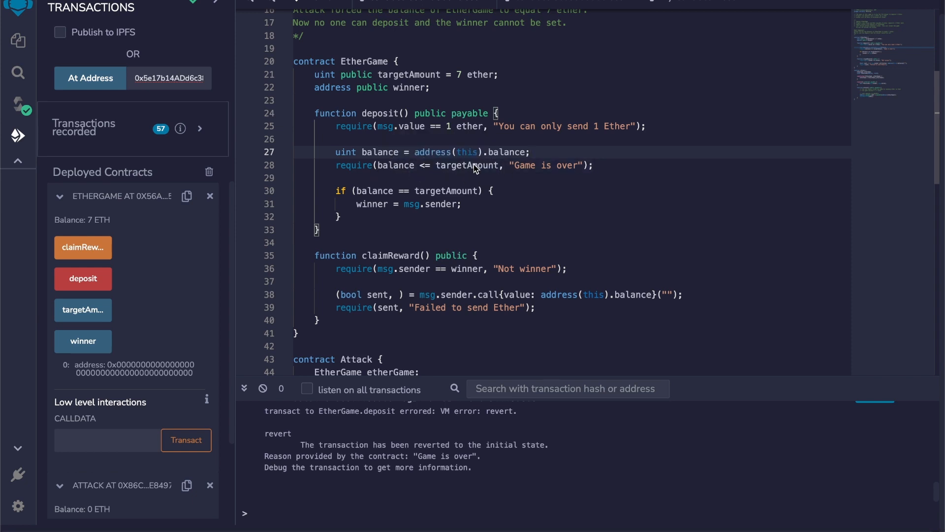
mouse_move(531, 175)
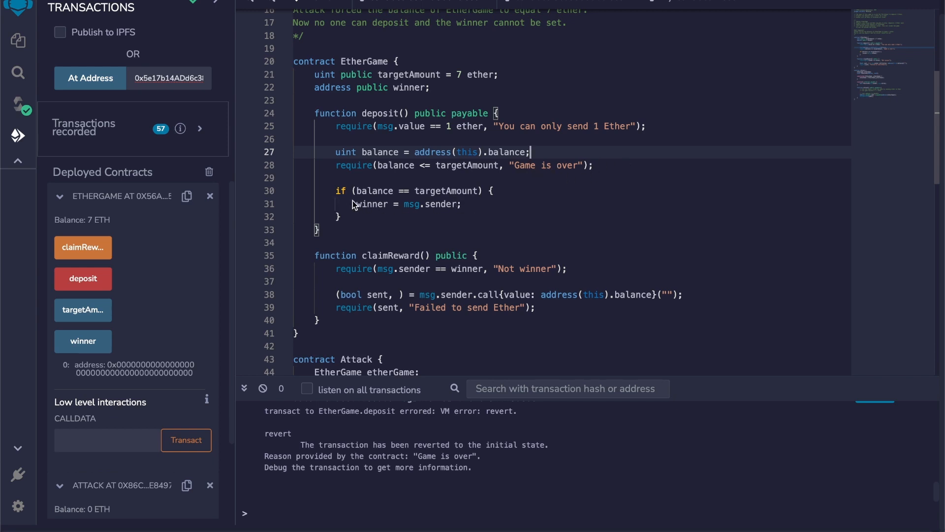
scroll(down, 3)
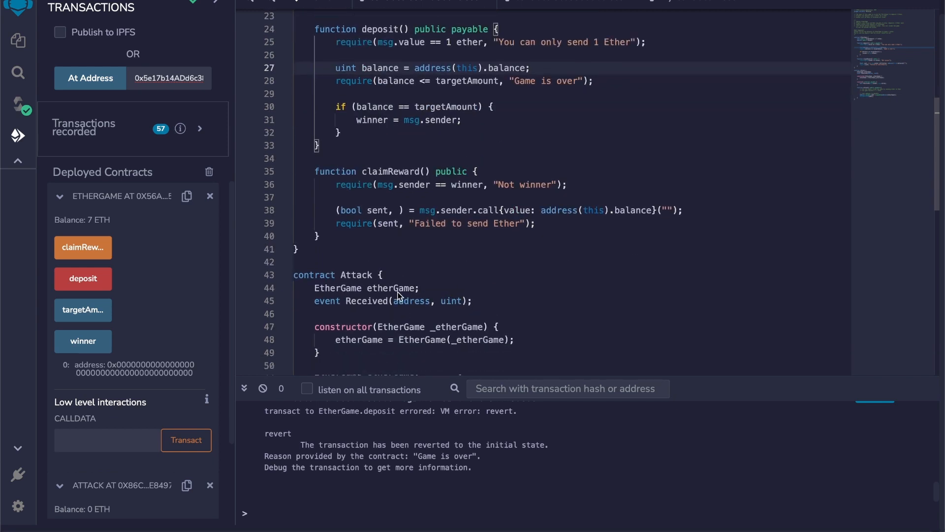
scroll(up, 3)
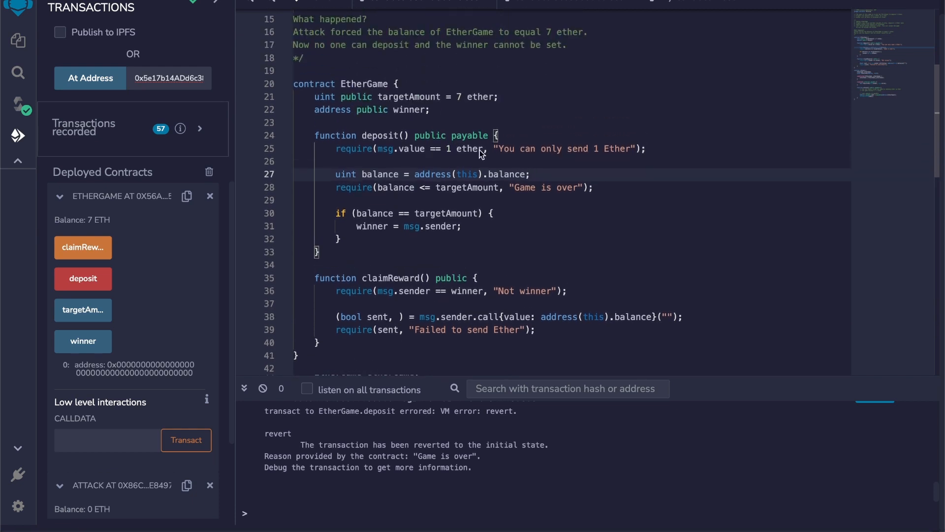
mouse_move(658, 171)
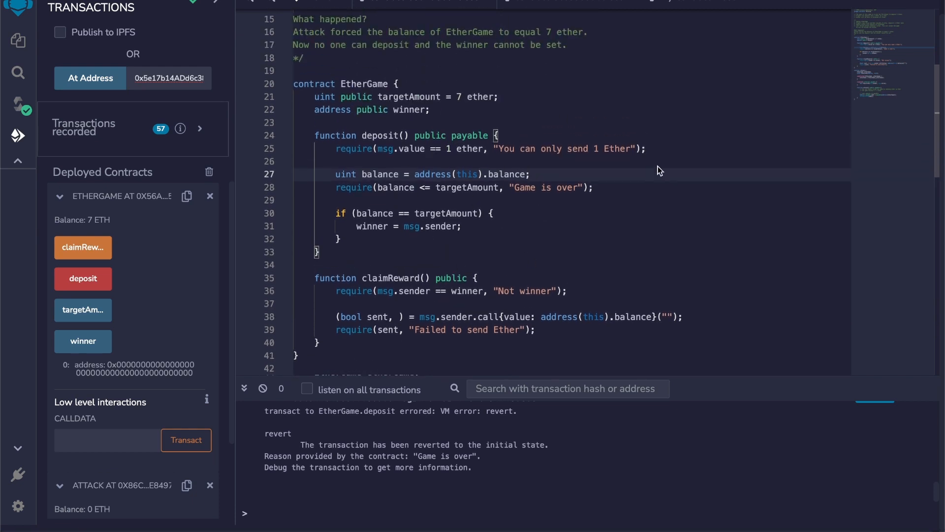
mouse_move(606, 189)
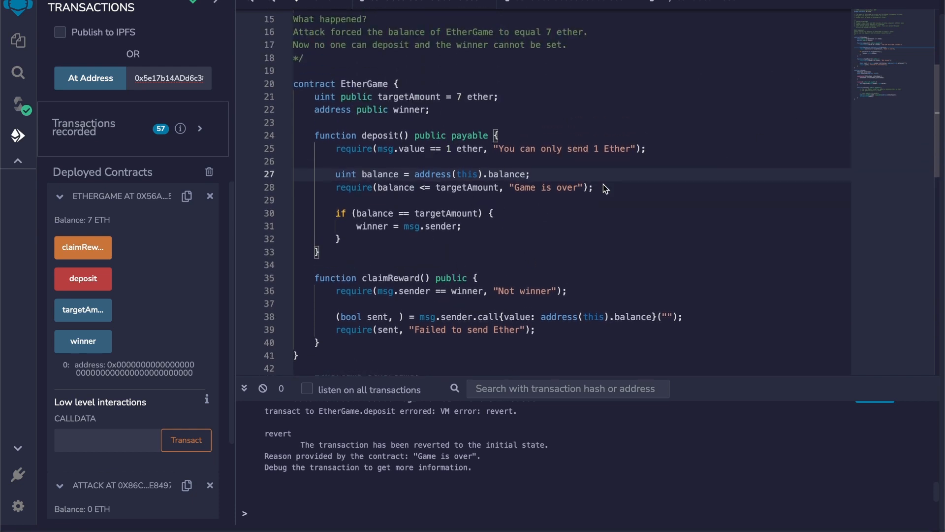
mouse_move(406, 197)
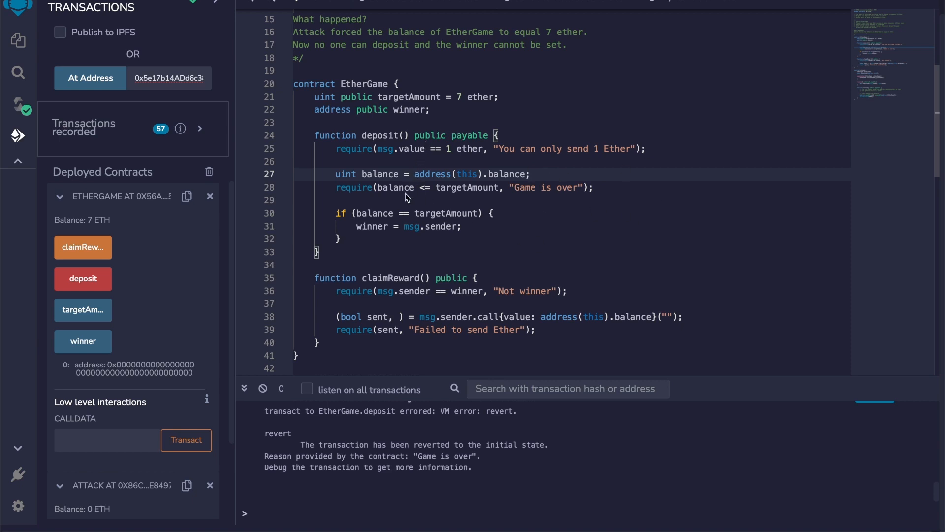
mouse_move(435, 249)
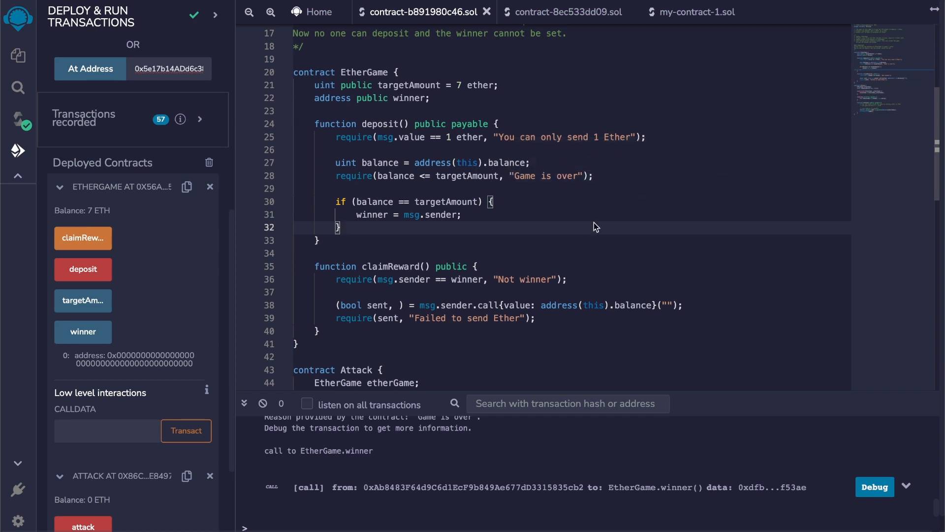
Switch to contract-8ec533dd09.sol, the fixed EtherGame using its own balance variable.
click(564, 12)
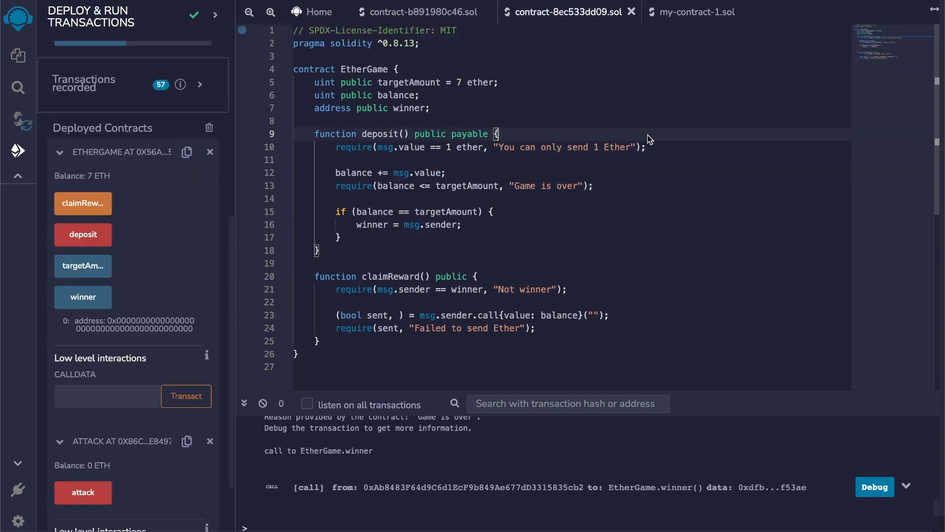
mouse_move(402, 92)
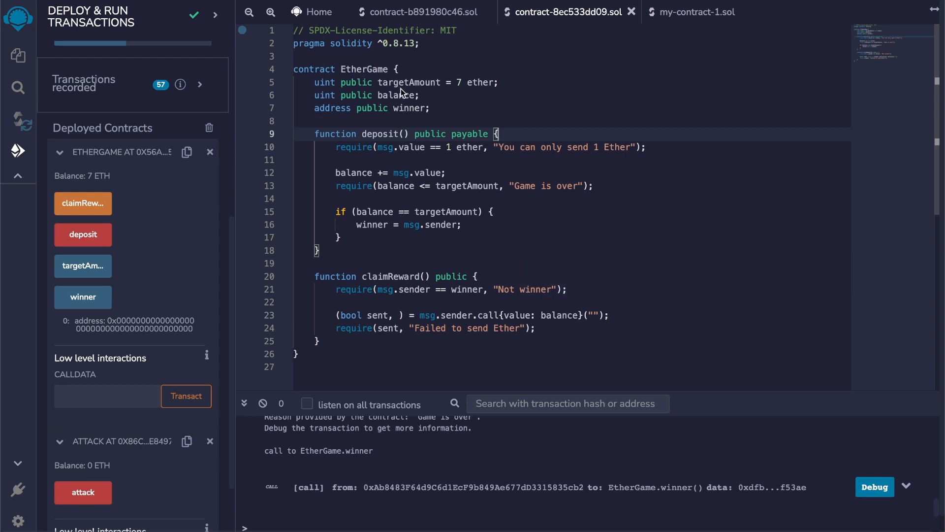
mouse_move(349, 102)
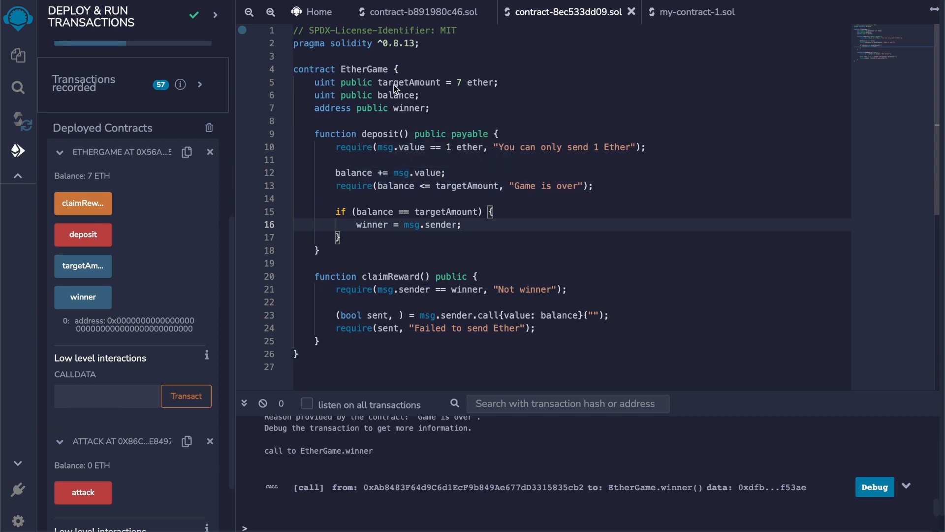
mouse_move(409, 83)
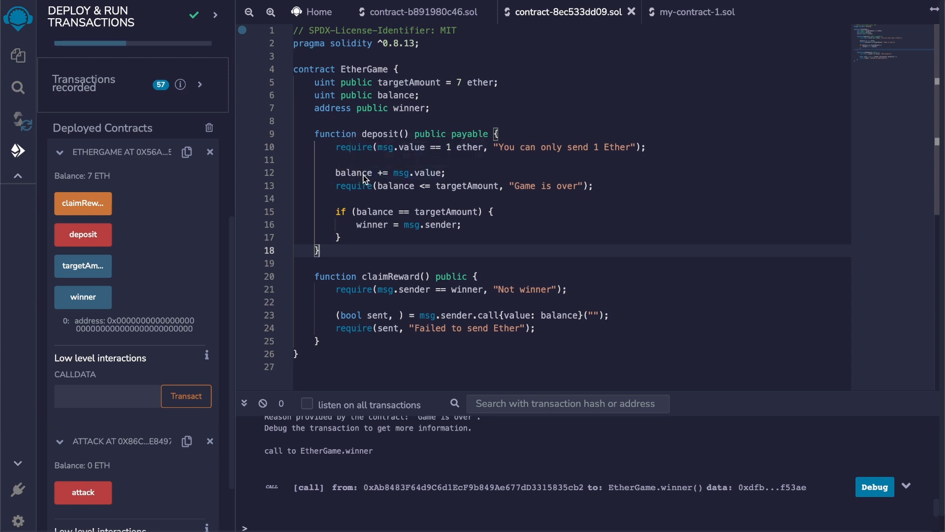
mouse_move(454, 124)
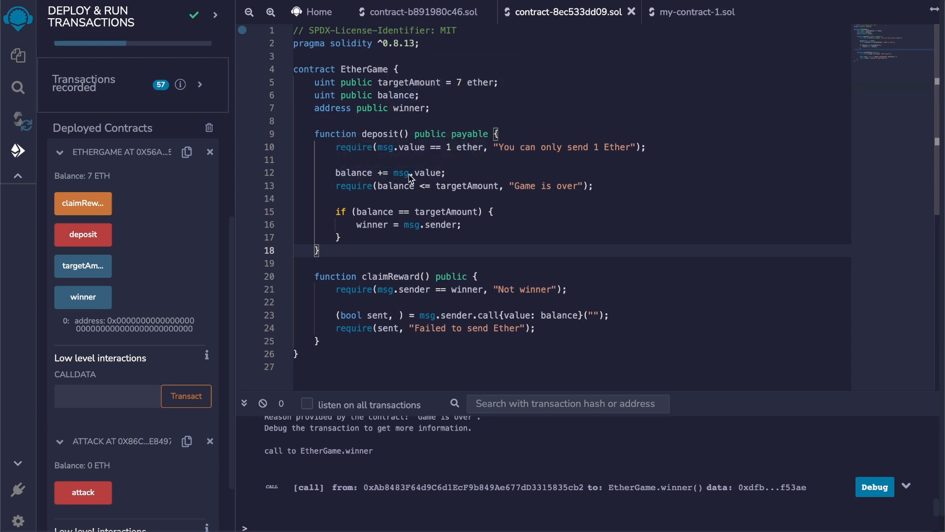
mouse_move(381, 194)
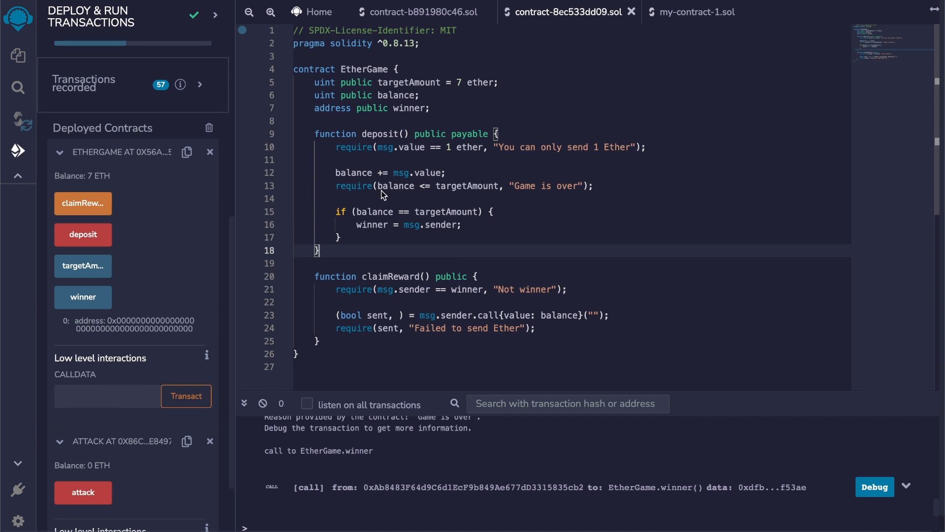
mouse_move(474, 75)
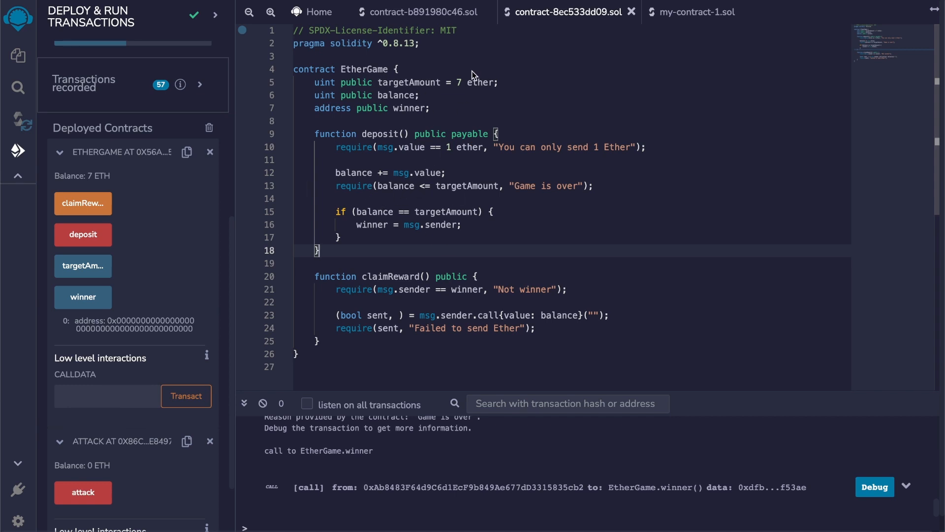
mouse_move(475, 246)
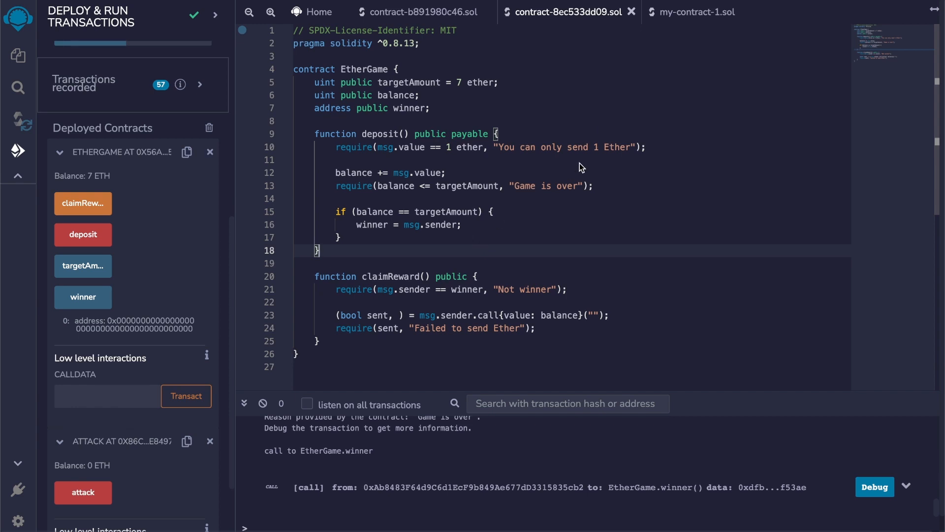
mouse_move(537, 116)
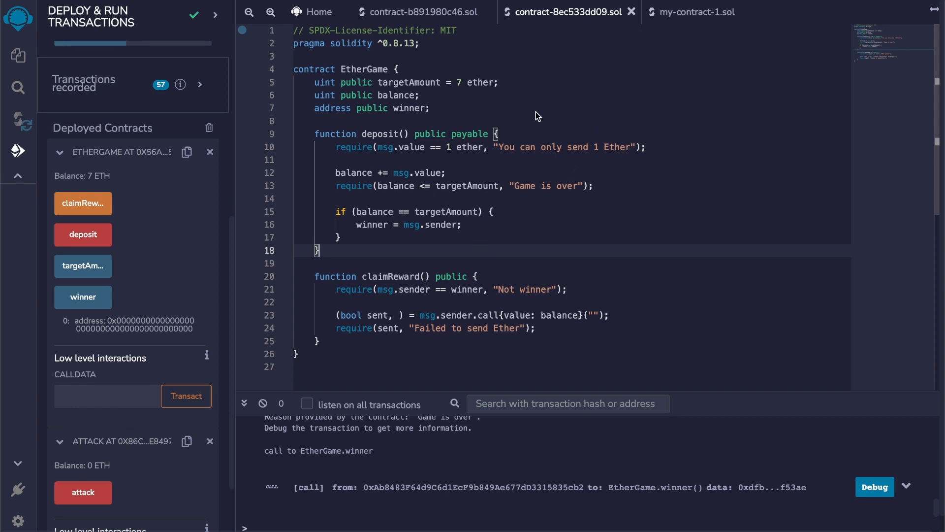
mouse_move(355, 147)
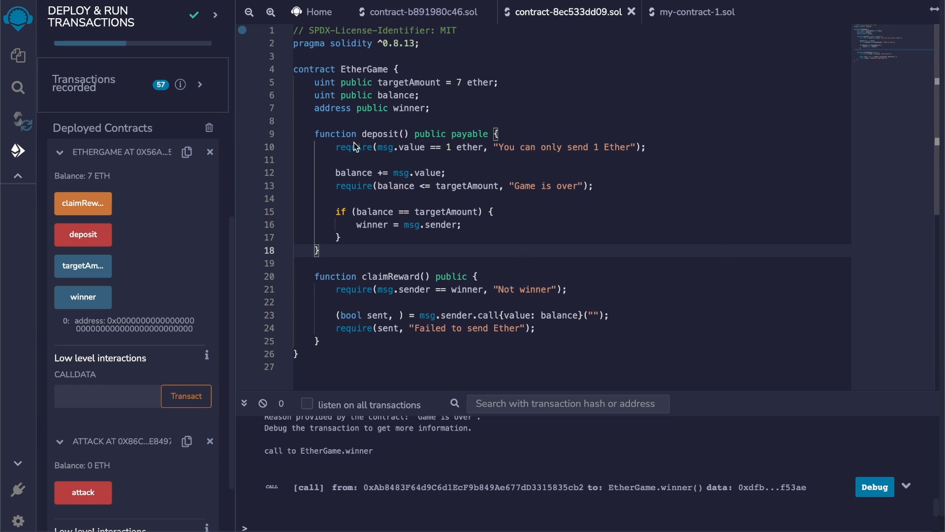
mouse_move(379, 93)
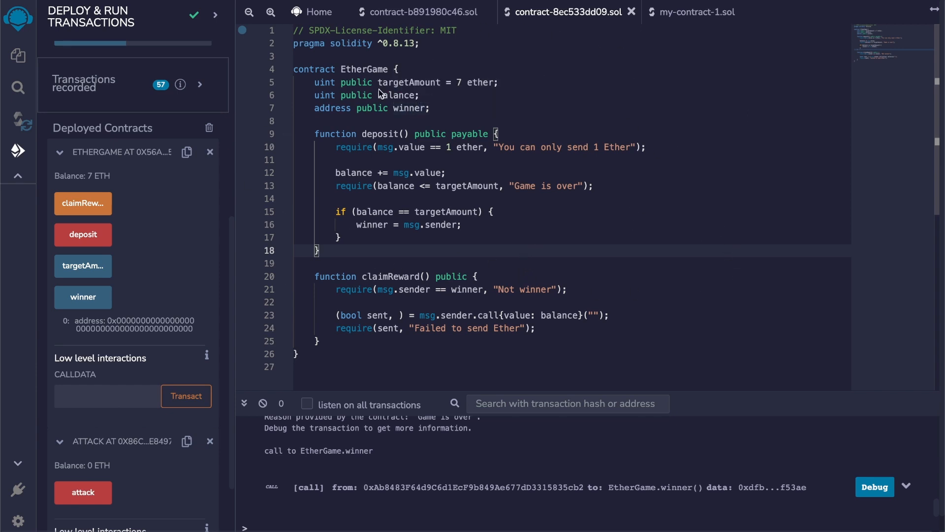
mouse_move(425, 97)
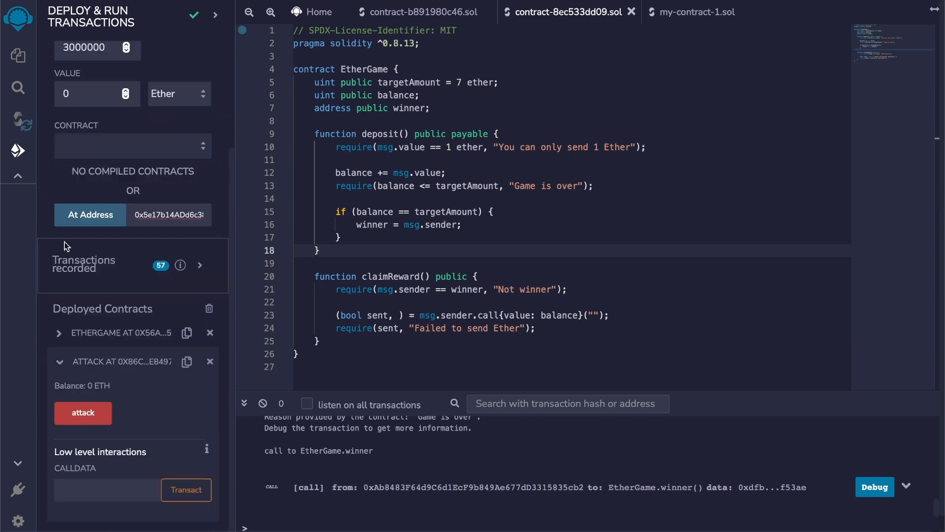
Attack the redeployed fixed game, deposit 1 ether, and read a tracked balance of 3 ether.
click(132, 144)
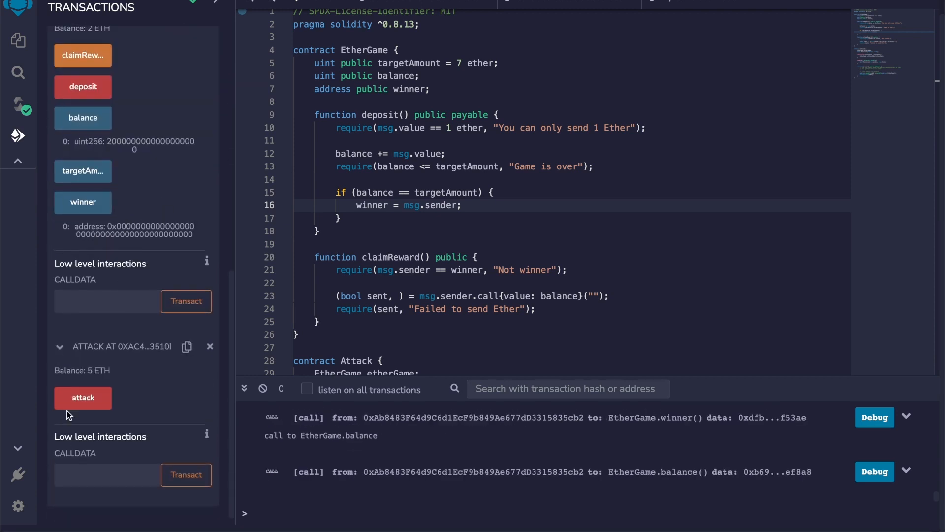
click(82, 398)
text(1)
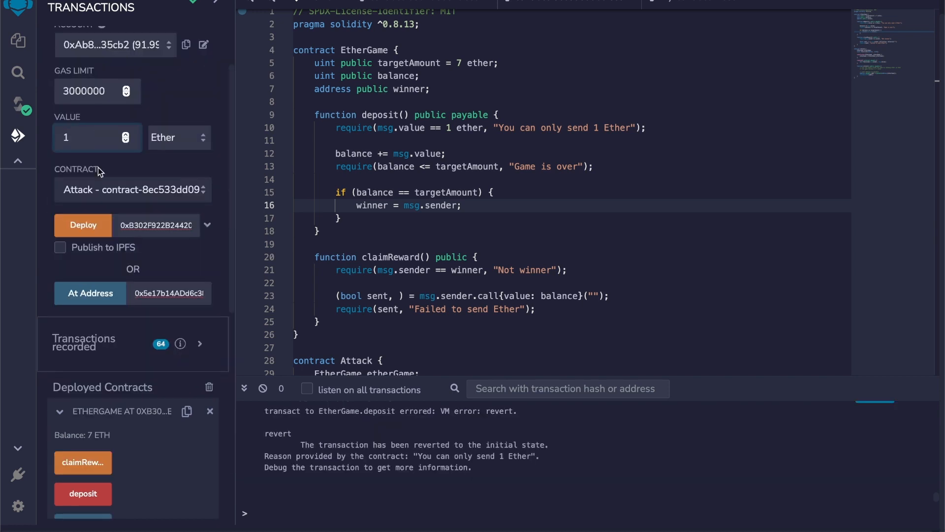
scroll(down, 3)
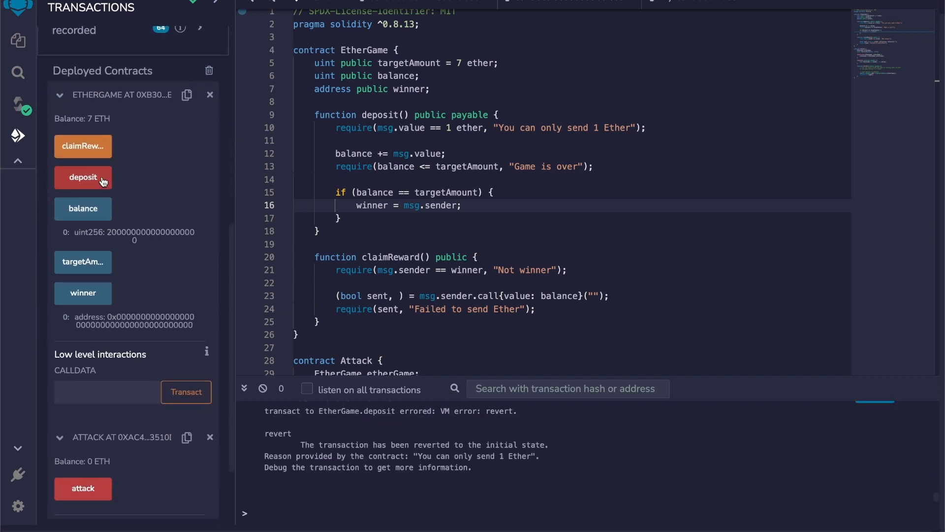
mouse_move(88, 179)
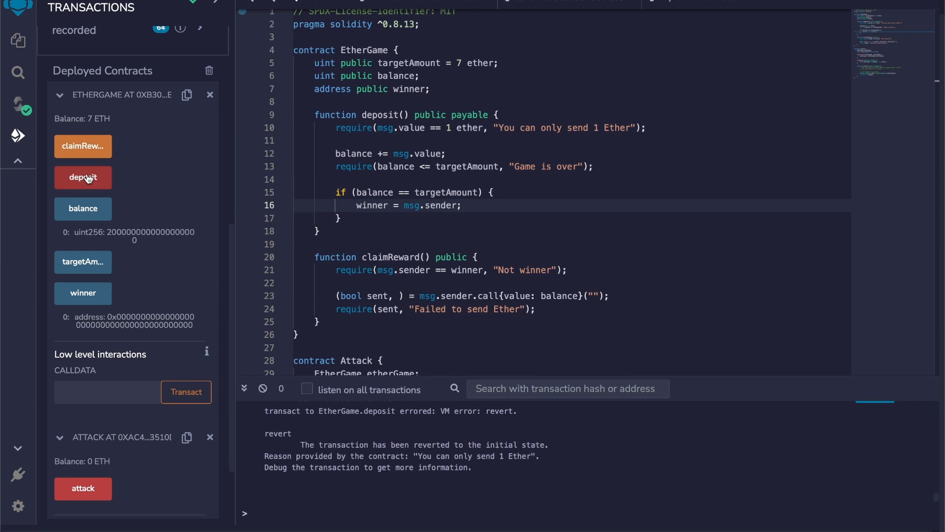
click(82, 176)
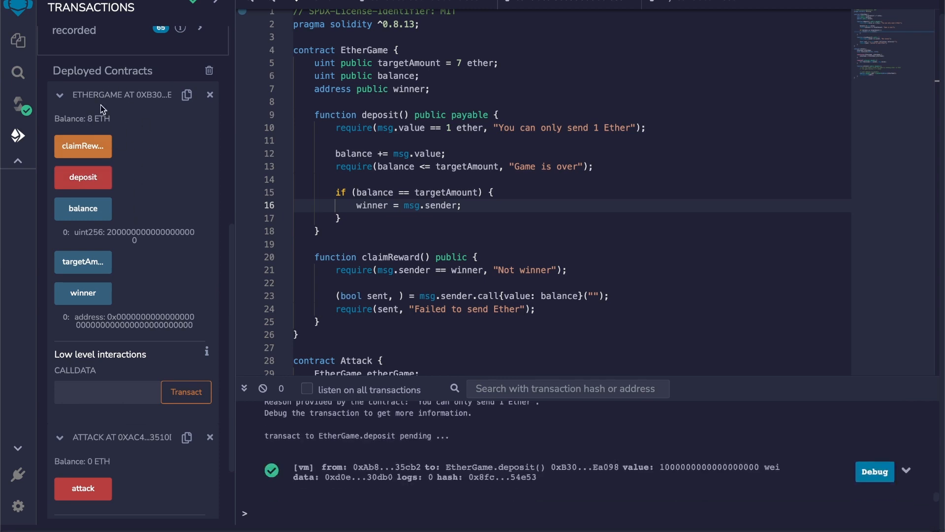
scroll(up, 3)
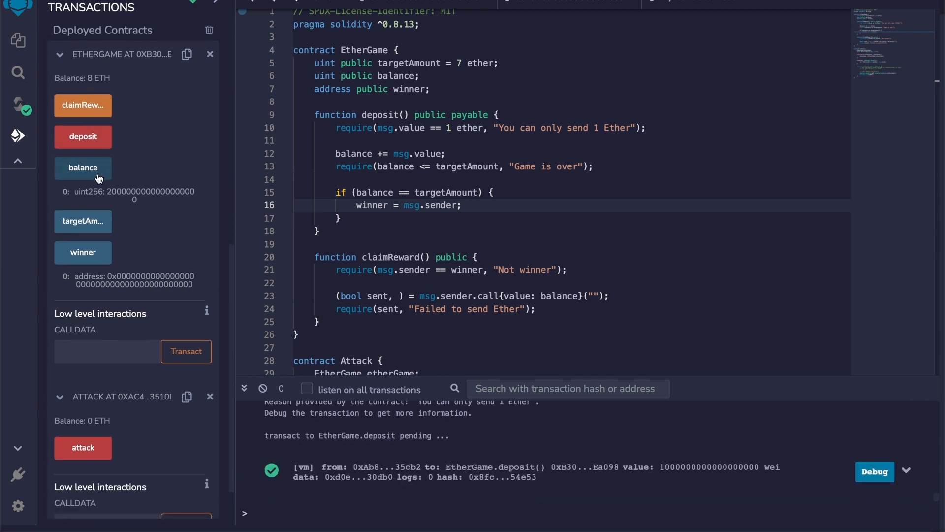
click(83, 168)
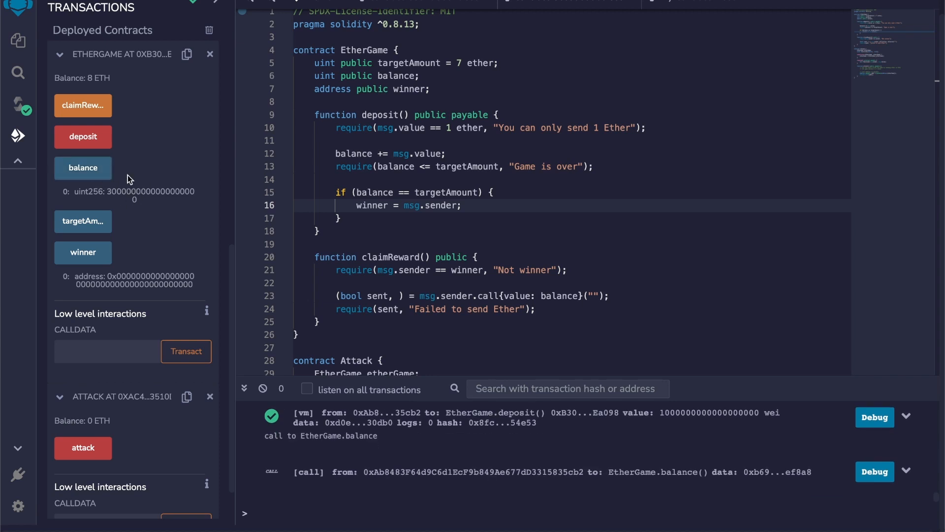
click(82, 252)
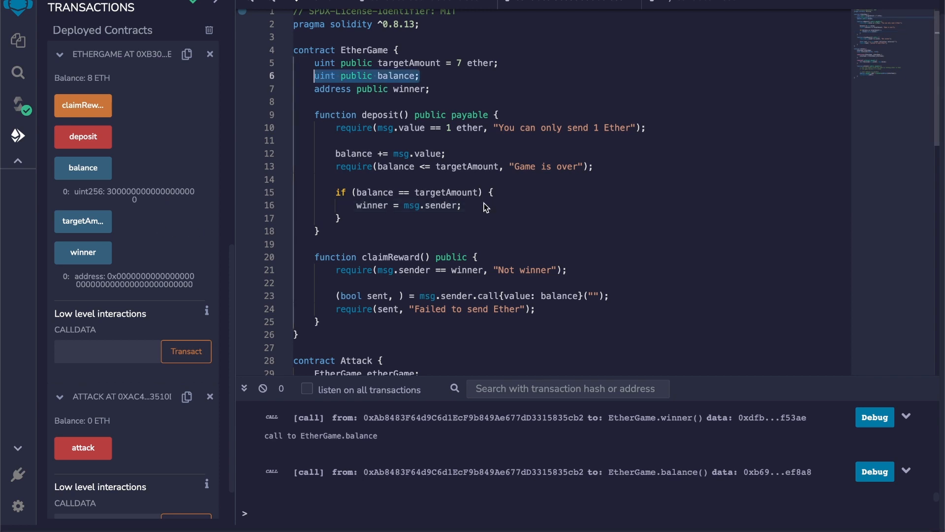
mouse_move(307, 78)
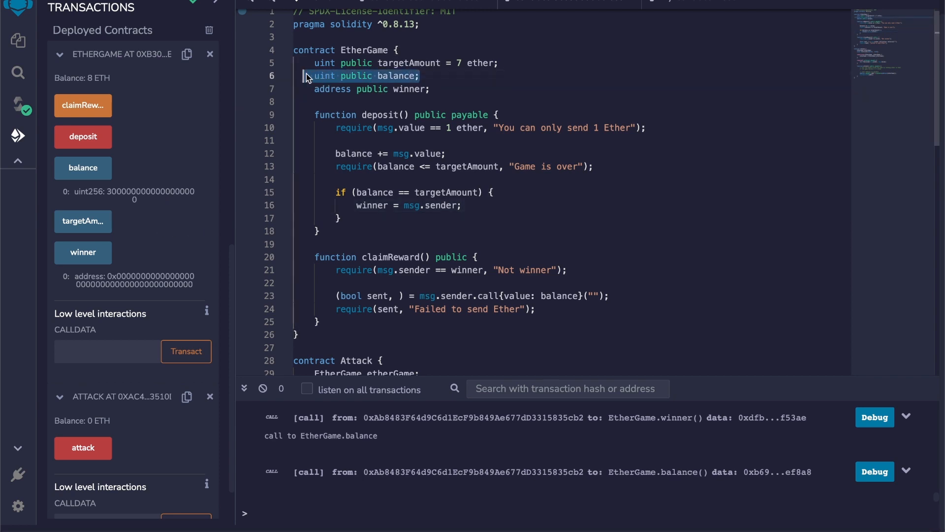
mouse_move(468, 88)
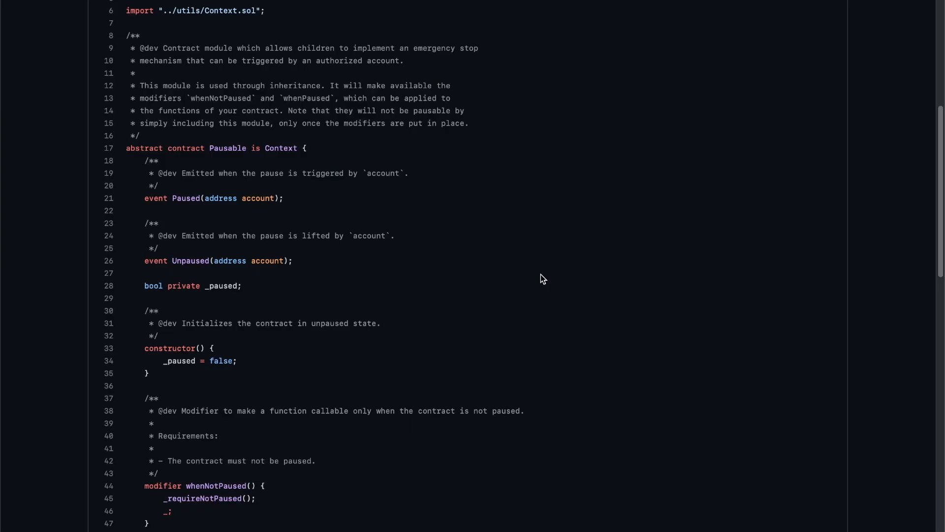
mouse_move(549, 276)
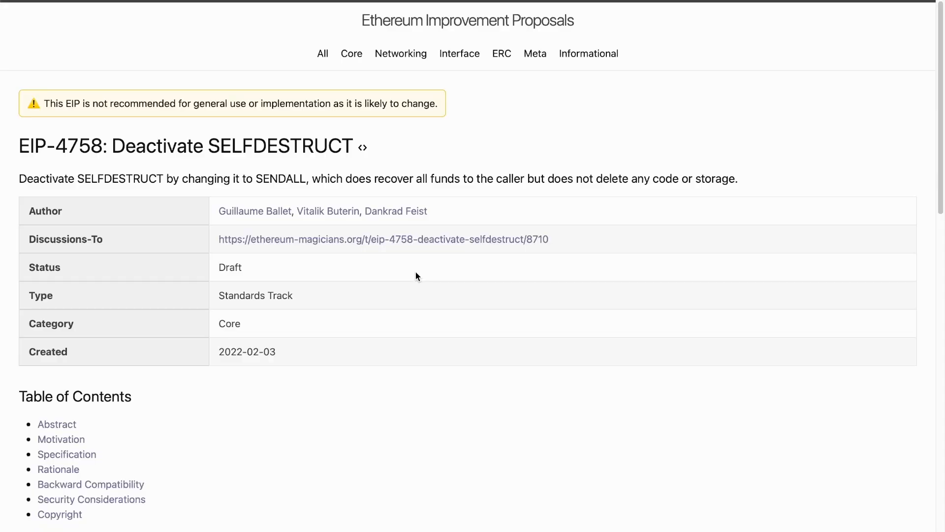
mouse_move(329, 340)
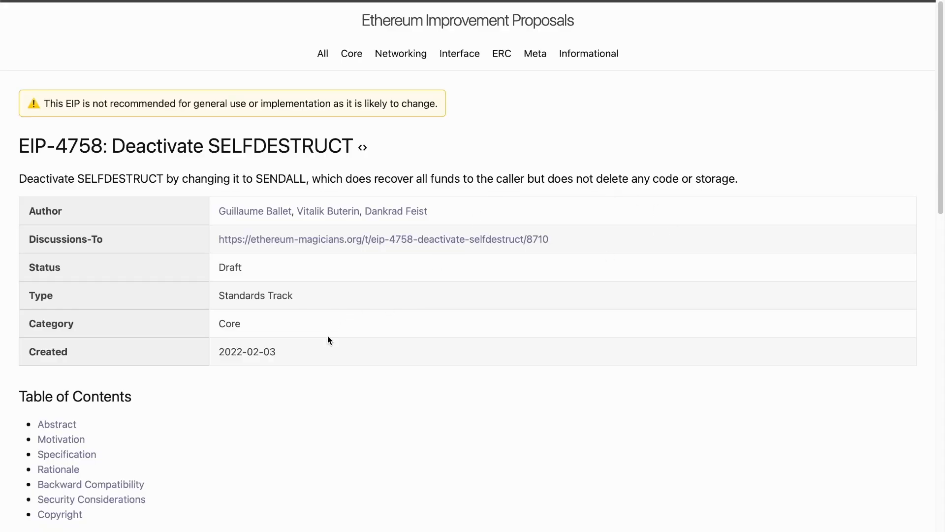
mouse_move(361, 348)
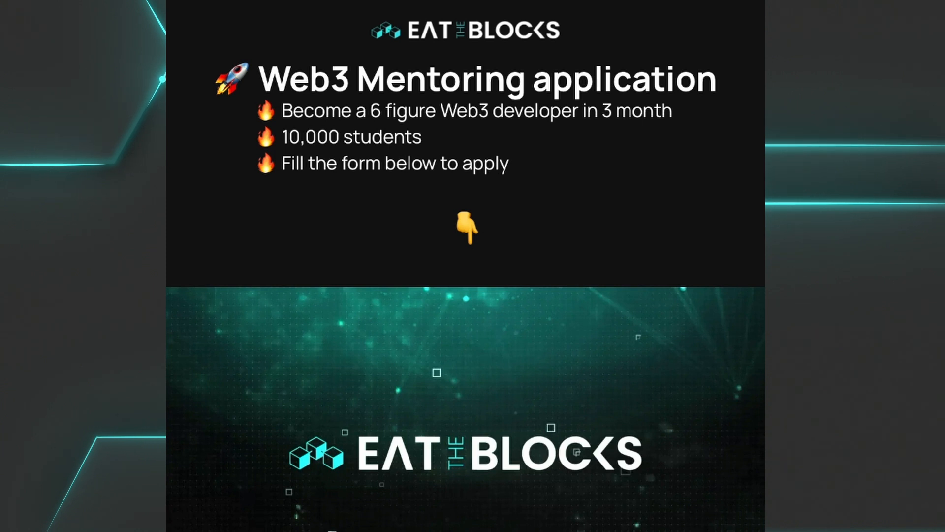
Scroll the mentoring page down to the Program schedule and What you get sections.
scroll(down, 3)
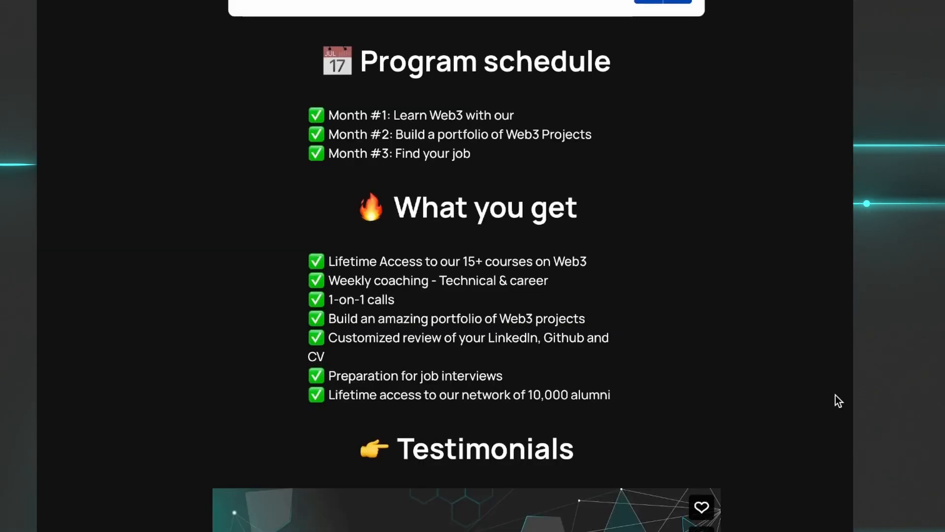